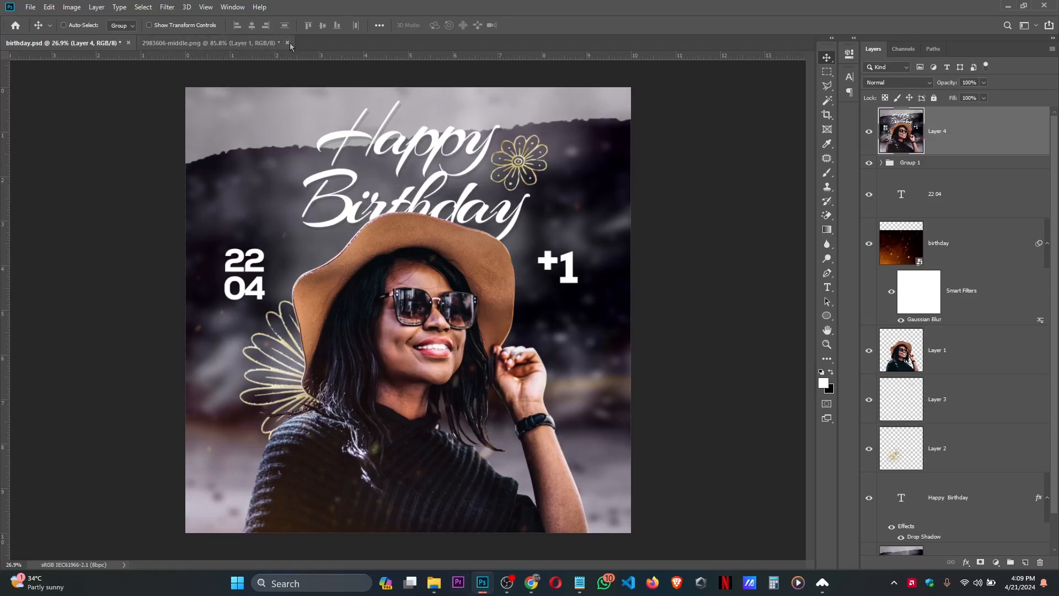
# Step: Close the 2983606-middle.png document tab, leaving the birthday flyer open
pyautogui.click(287, 42)
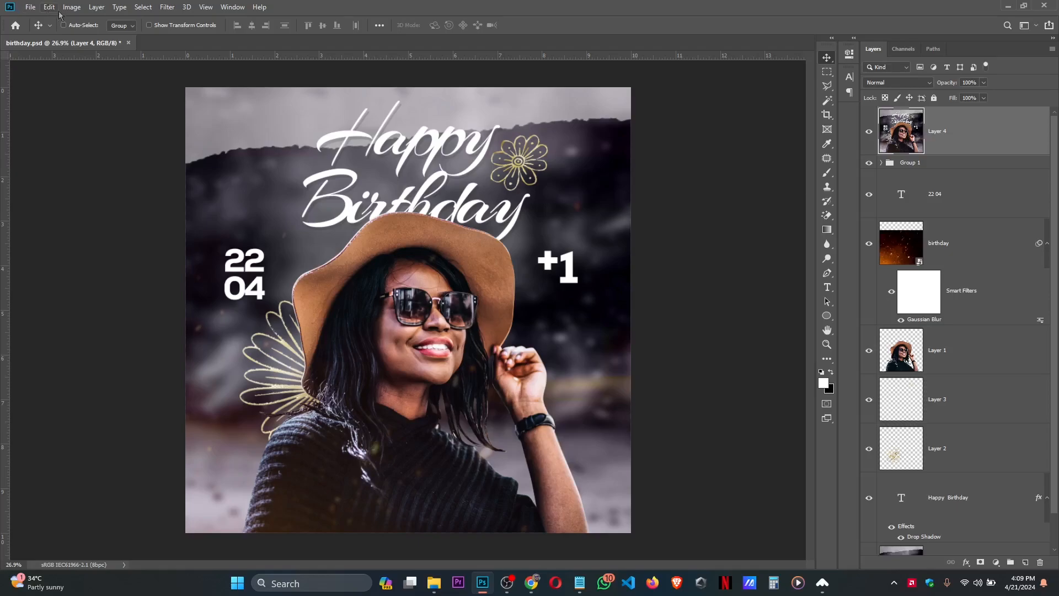
pyautogui.moveTo(69, 103)
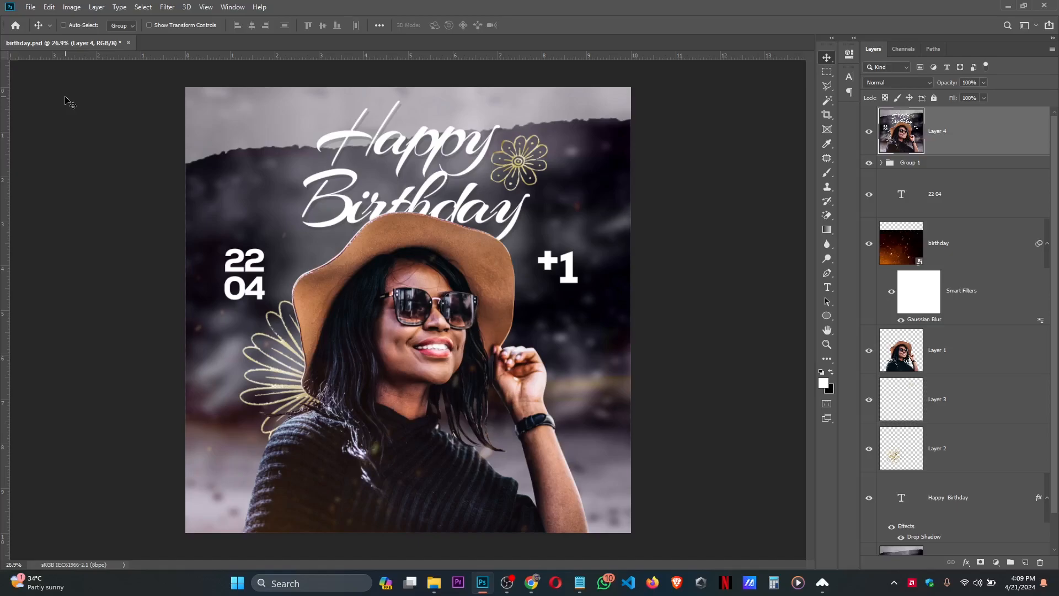
# Step: Create a 10x10 inch, 300 pixels/inch document named 'beautiful birthday'
pyautogui.click(31, 6)
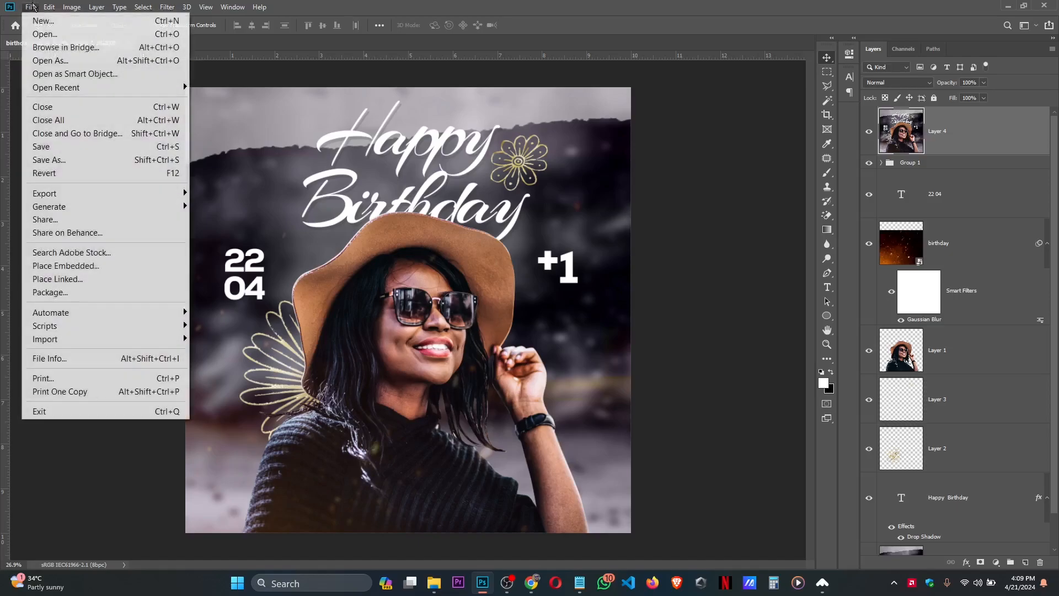
pyautogui.click(42, 21)
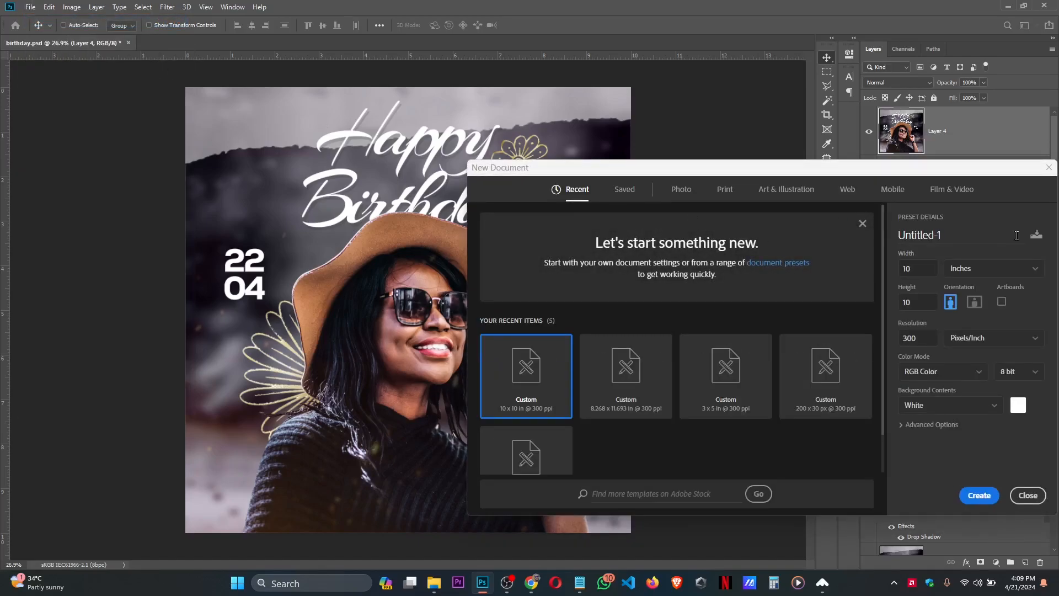
pyautogui.write('b')
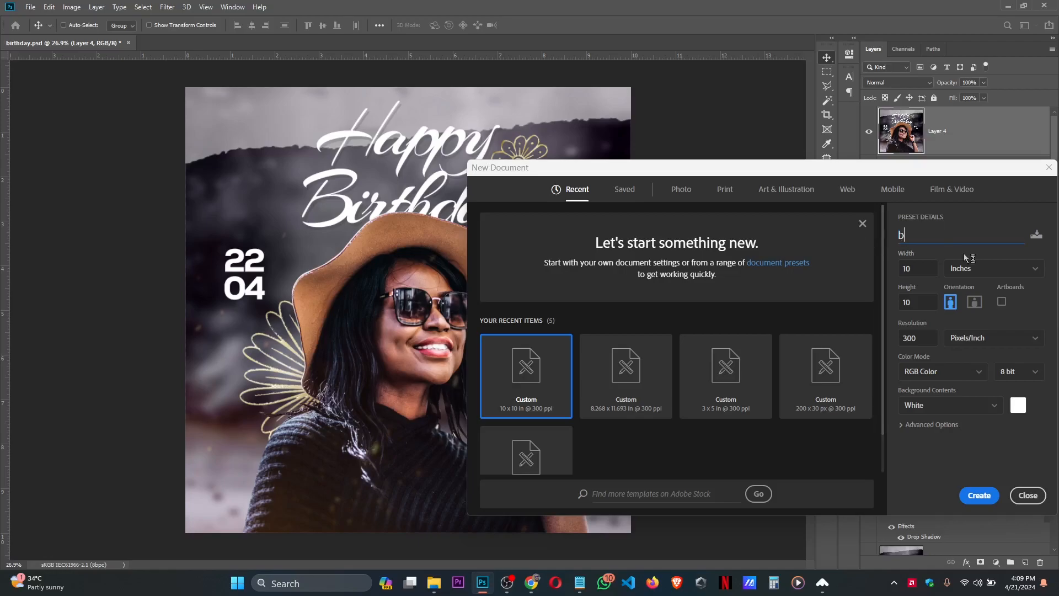
pyautogui.write('eautiful')
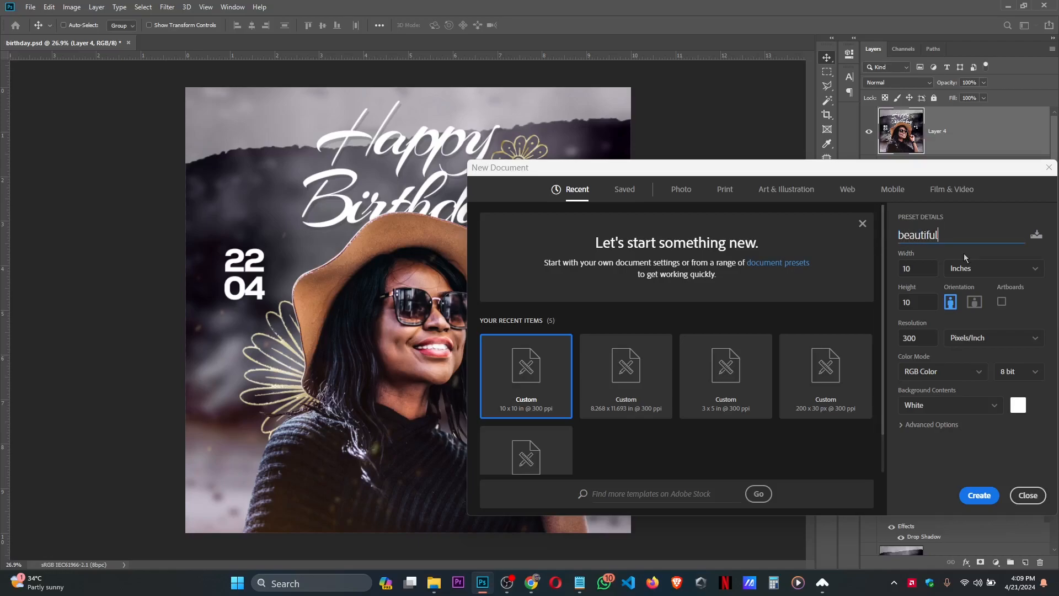
pyautogui.write('birthday')
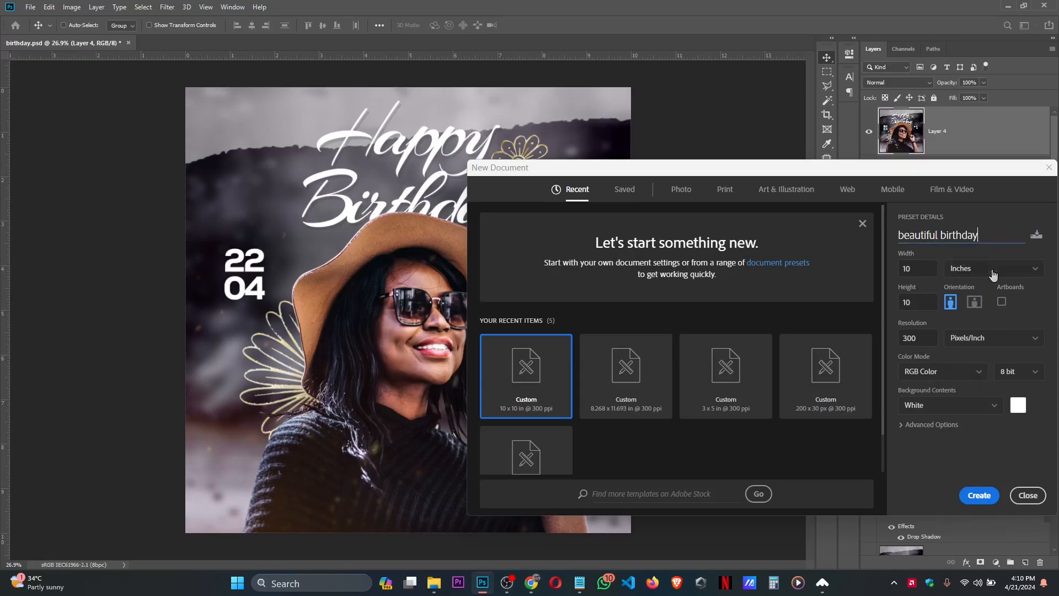
pyautogui.click(993, 337)
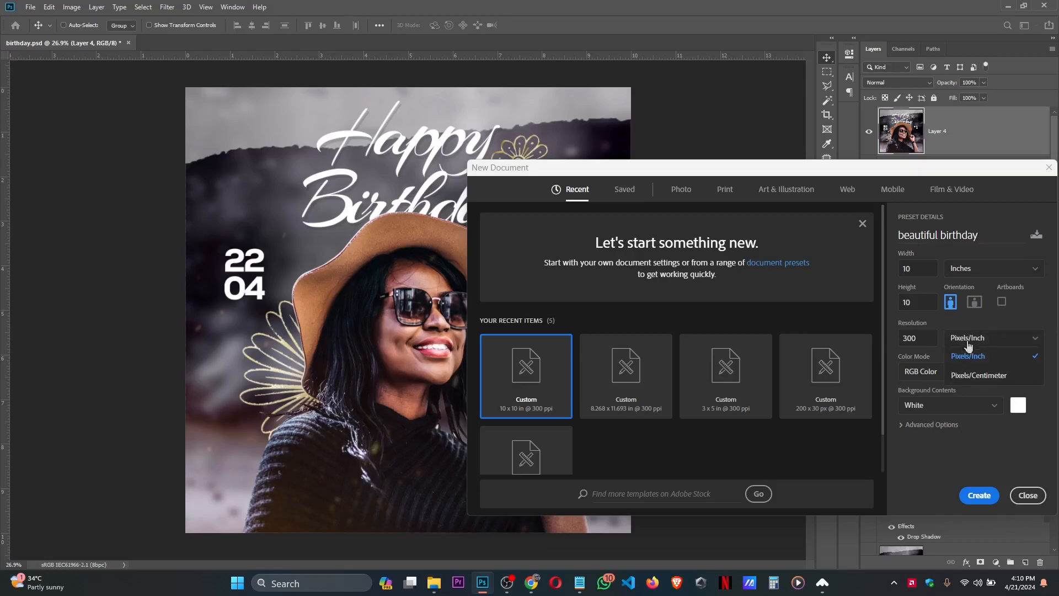
pyautogui.click(993, 268)
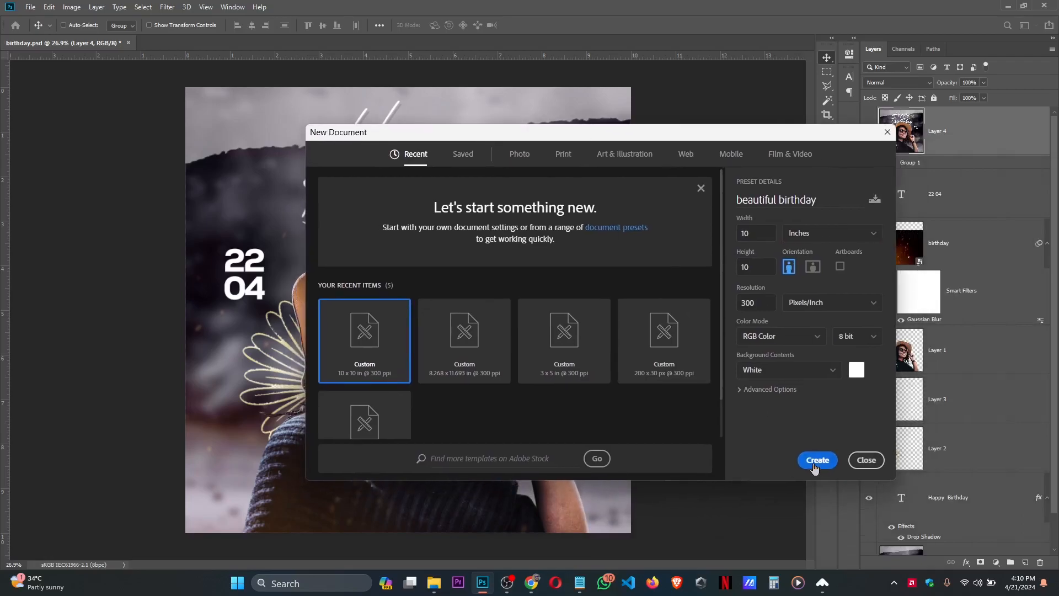
pyautogui.click(817, 460)
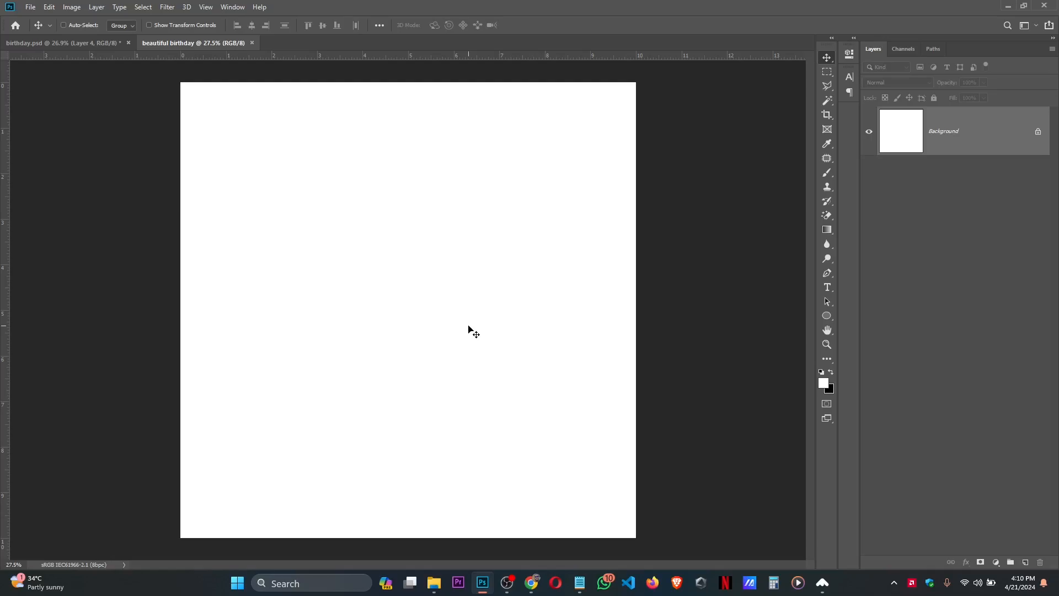
pyautogui.moveTo(436, 241)
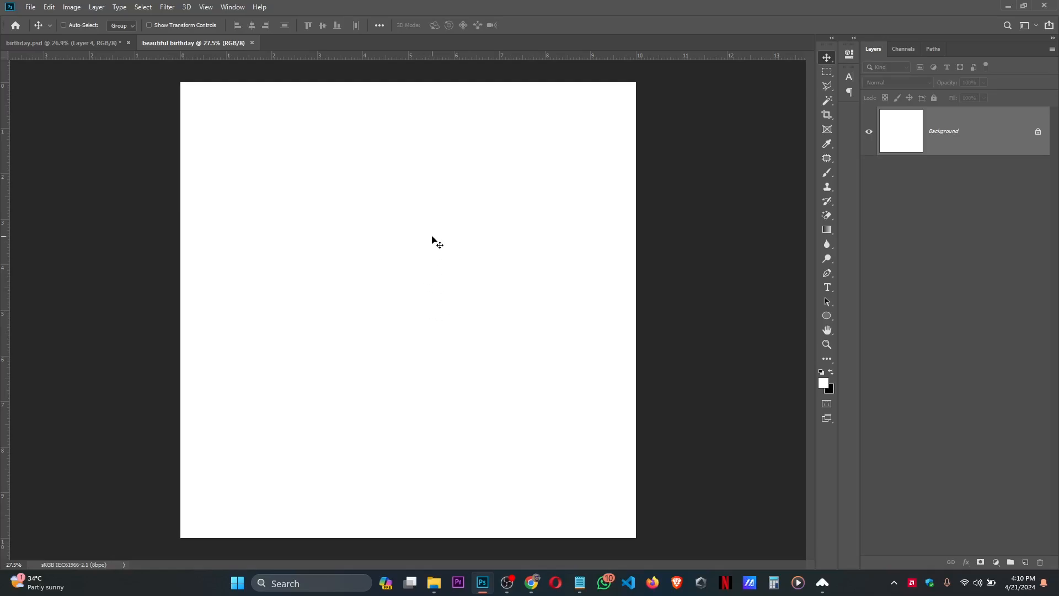
# Step: Browse the Desktop in File Explorer and select the birthday2 image
pyautogui.click(433, 583)
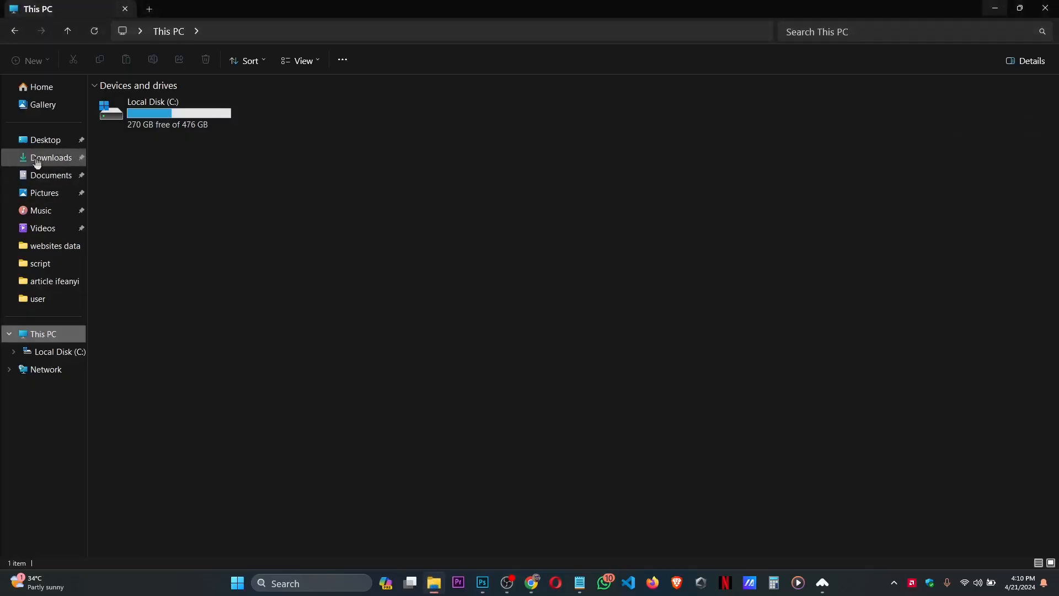
pyautogui.click(45, 139)
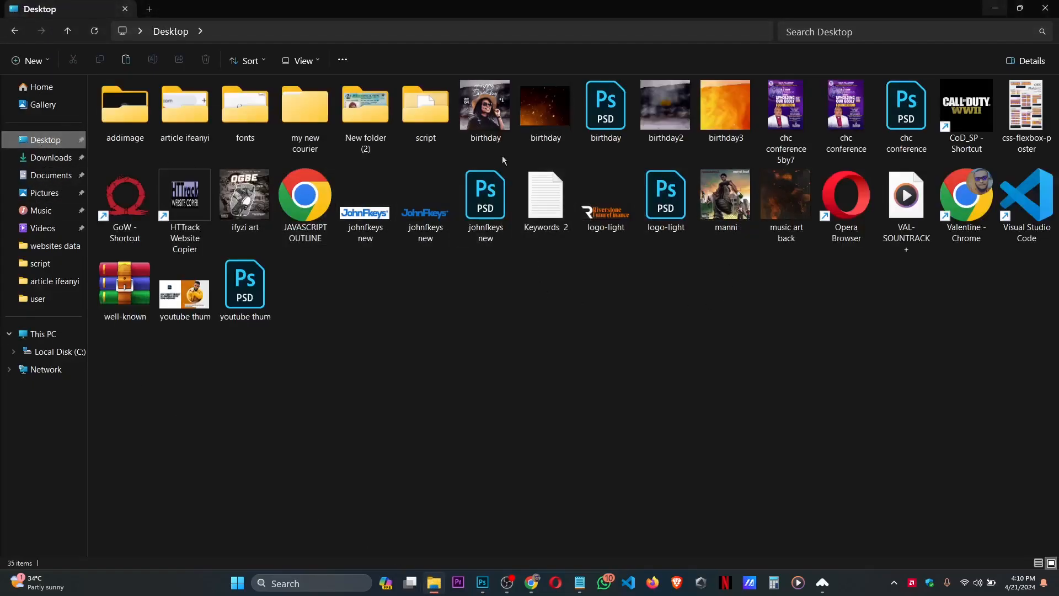
pyautogui.click(664, 105)
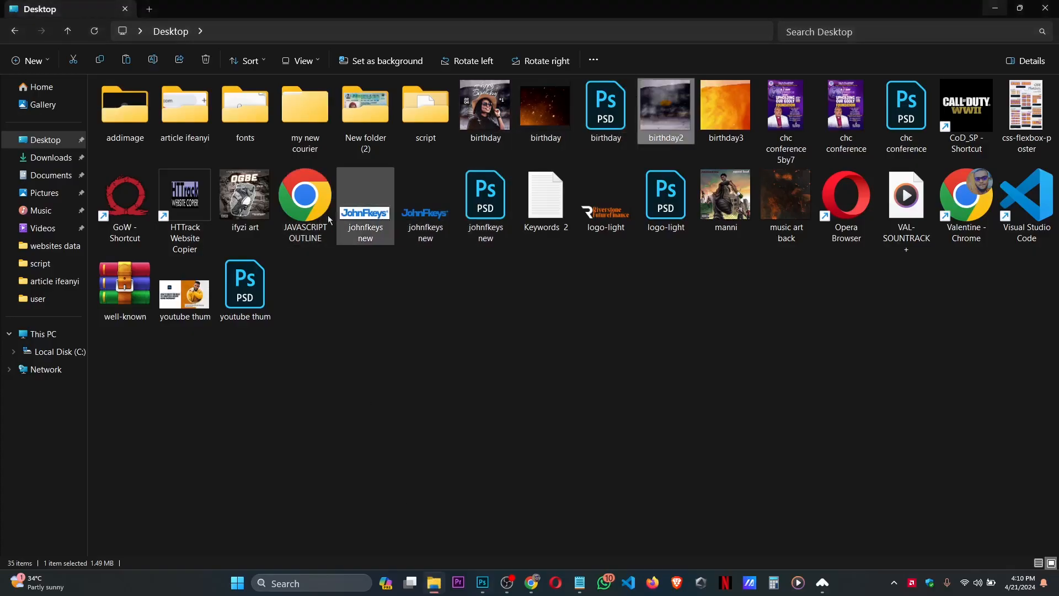
pyautogui.click(50, 158)
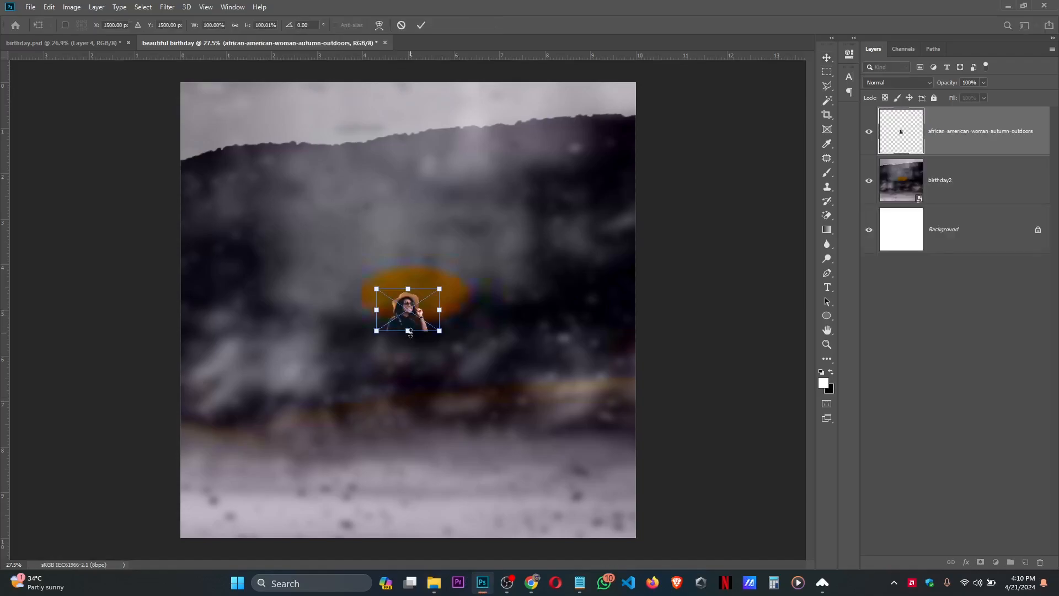
# Step: Enlarge the woman photo with Free Transform to fill most of the canvas
pyautogui.moveTo(408, 331); pyautogui.dragTo(408, 537)
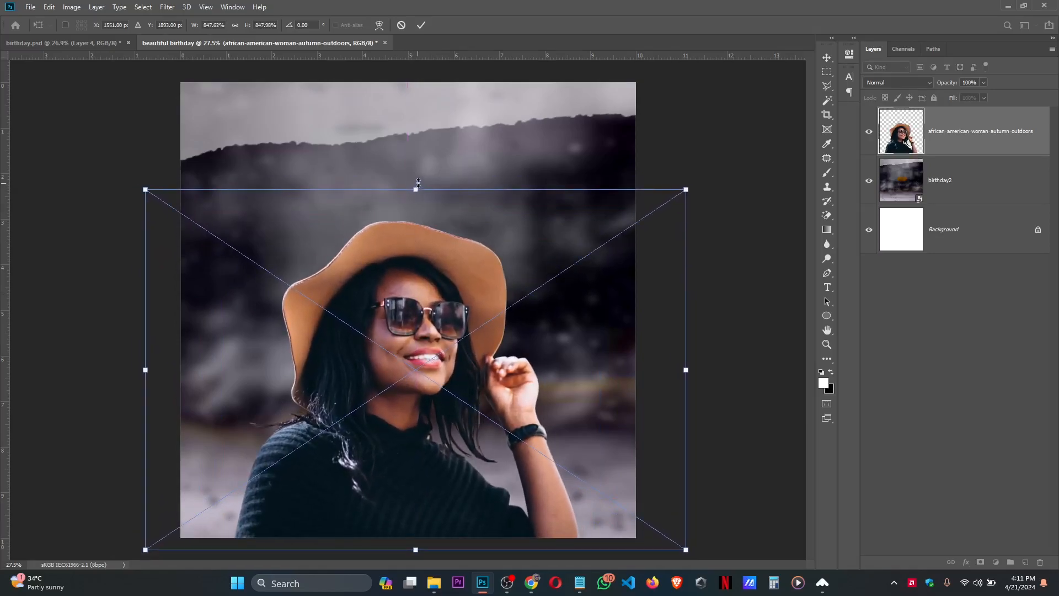
pyautogui.moveTo(416, 189); pyautogui.dragTo(415, 201)
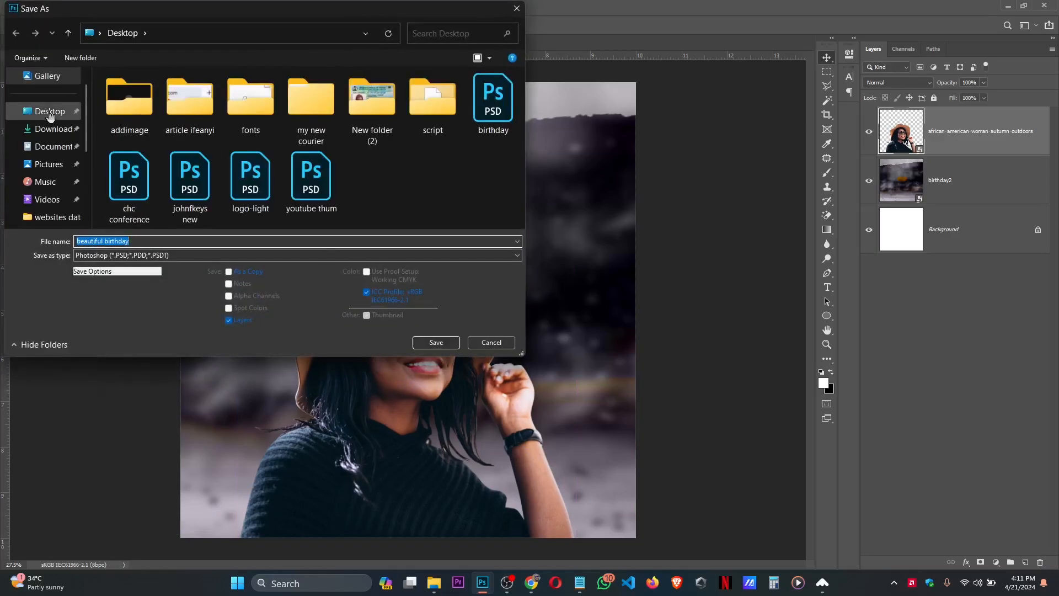
# Step: Save 'beautiful birthday' as a PSD on the Desktop, accepting the format options
pyautogui.click(435, 342)
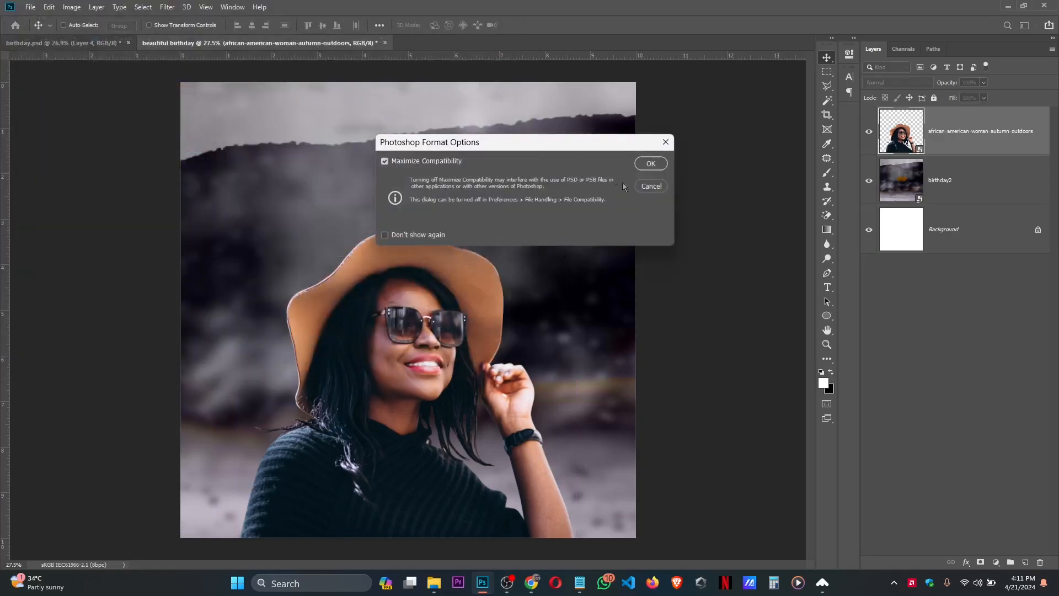
pyautogui.click(650, 163)
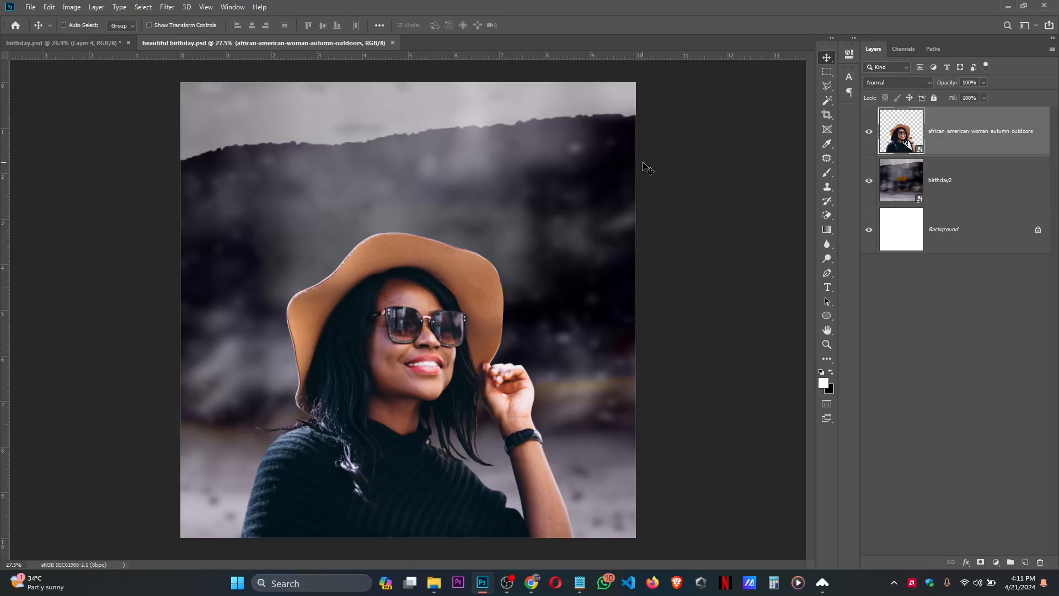
pyautogui.moveTo(533, 182)
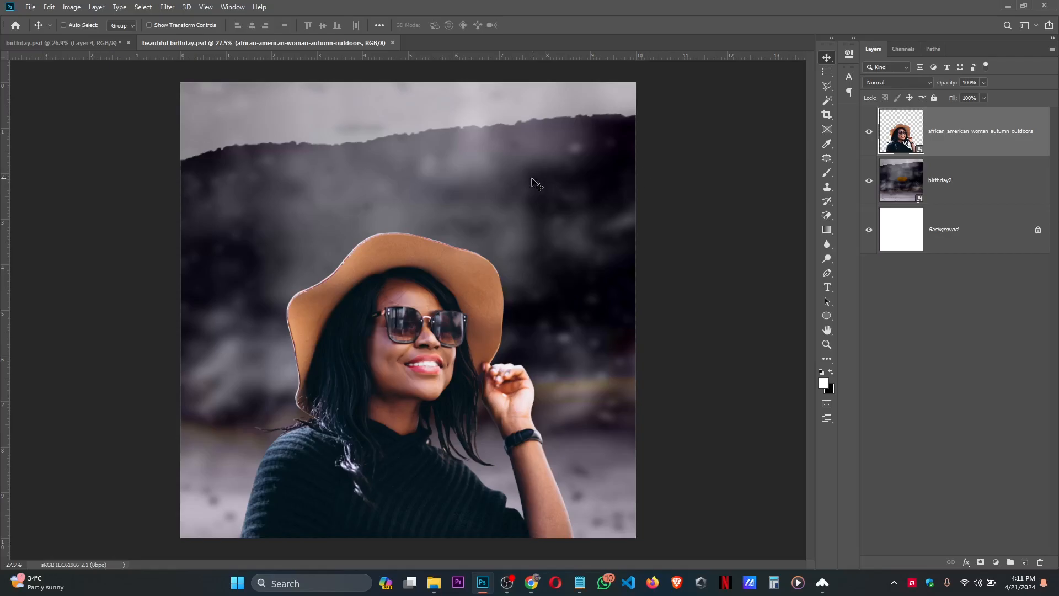
pyautogui.moveTo(371, 229)
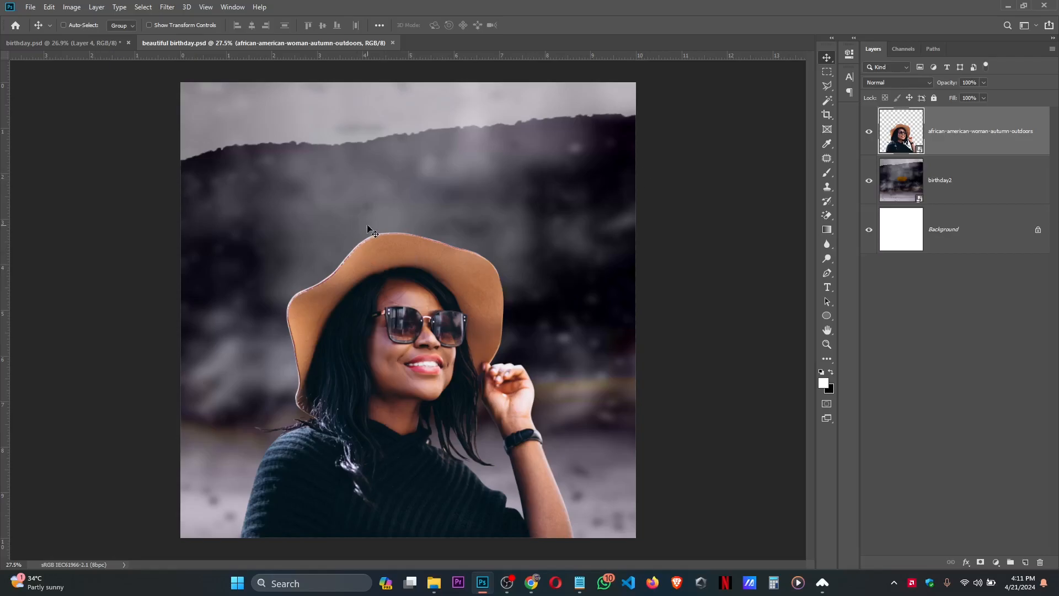
pyautogui.moveTo(193, 173)
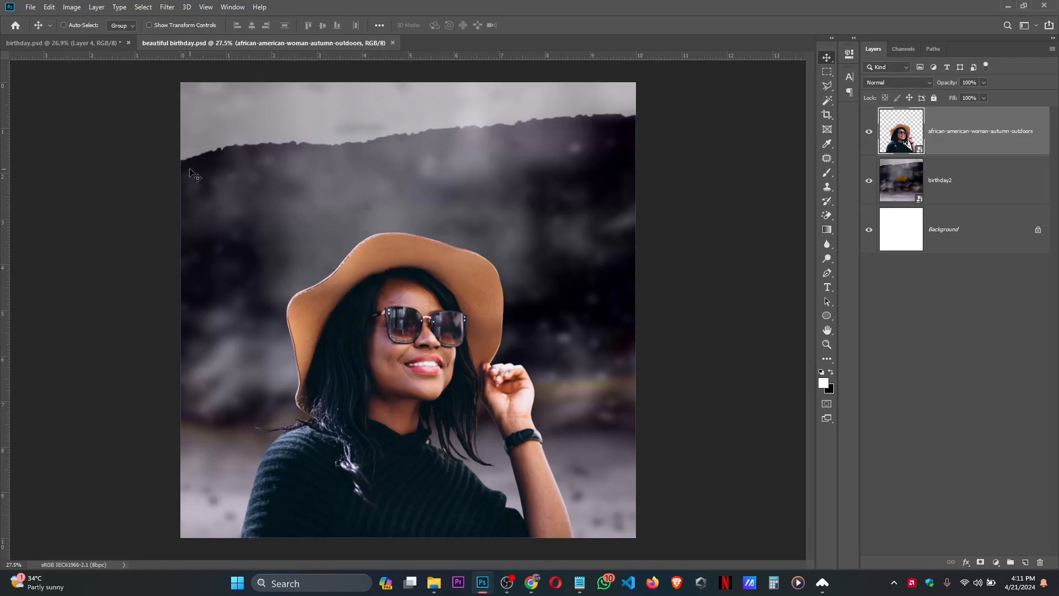
pyautogui.moveTo(490, 241)
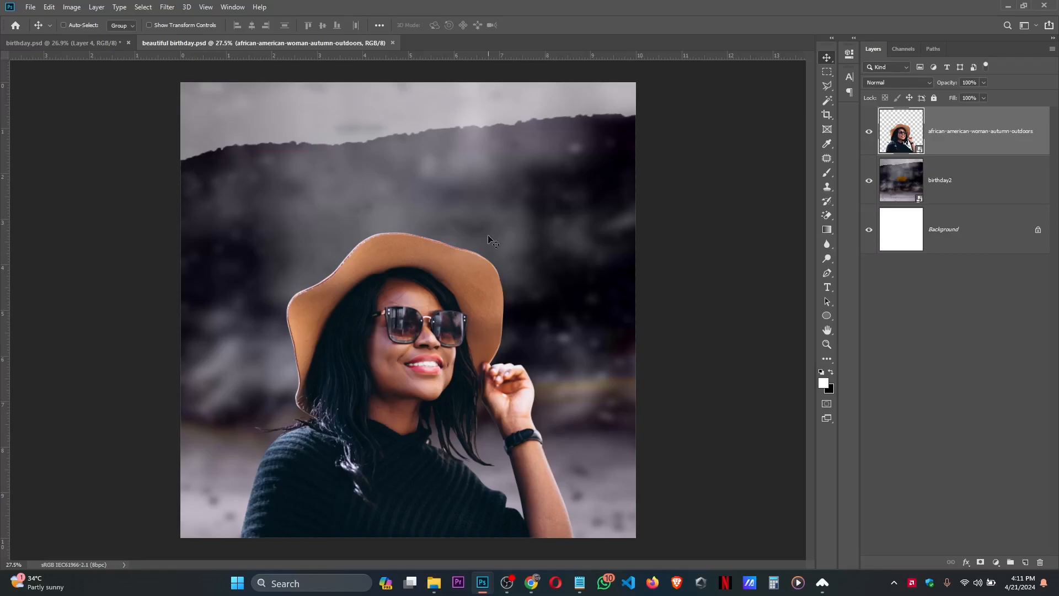
pyautogui.moveTo(440, 375)
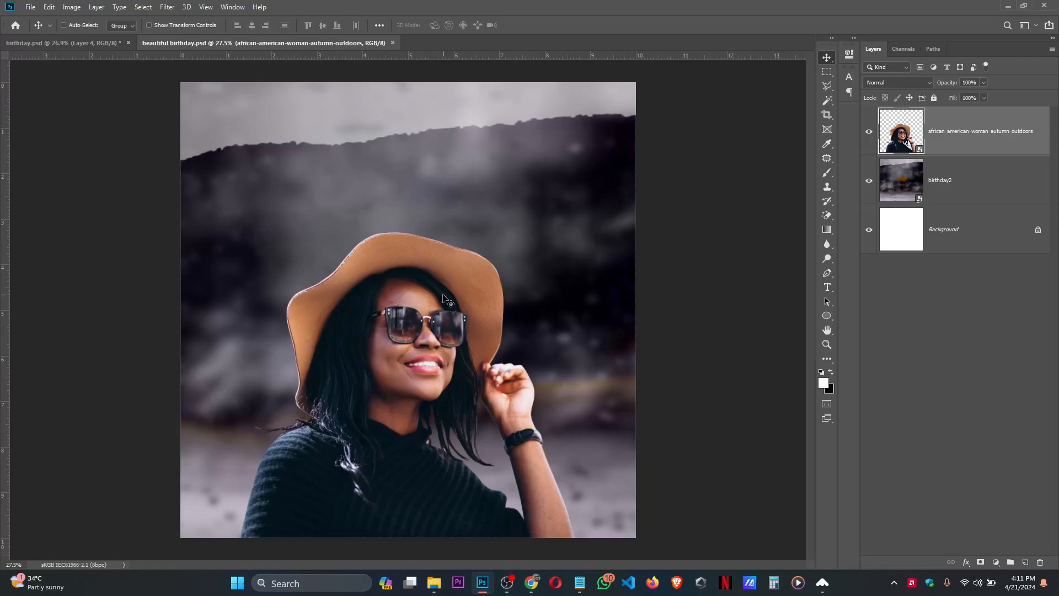
pyautogui.moveTo(610, 226)
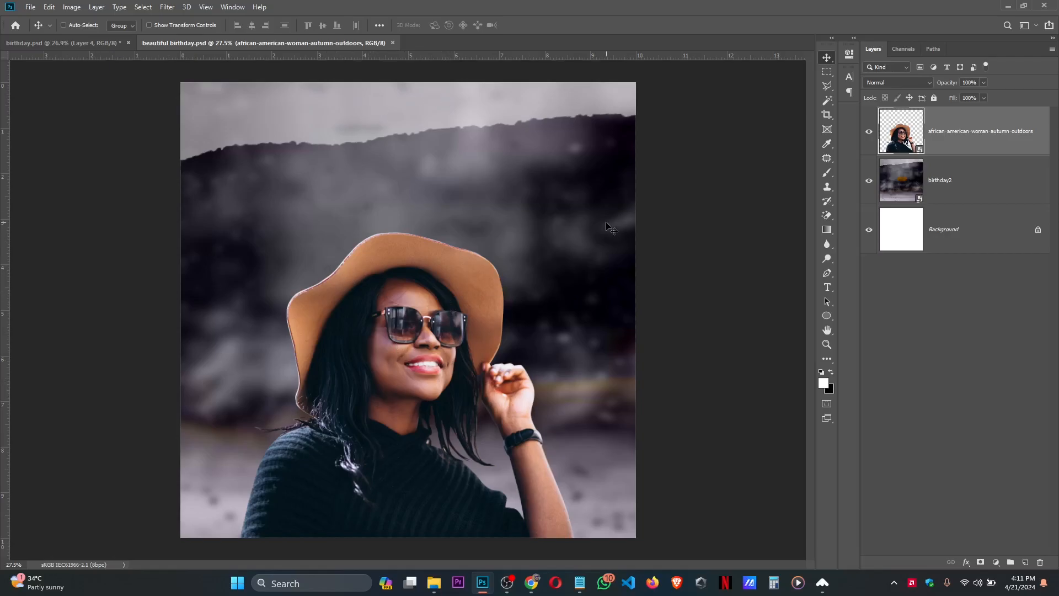
pyautogui.moveTo(838, 359)
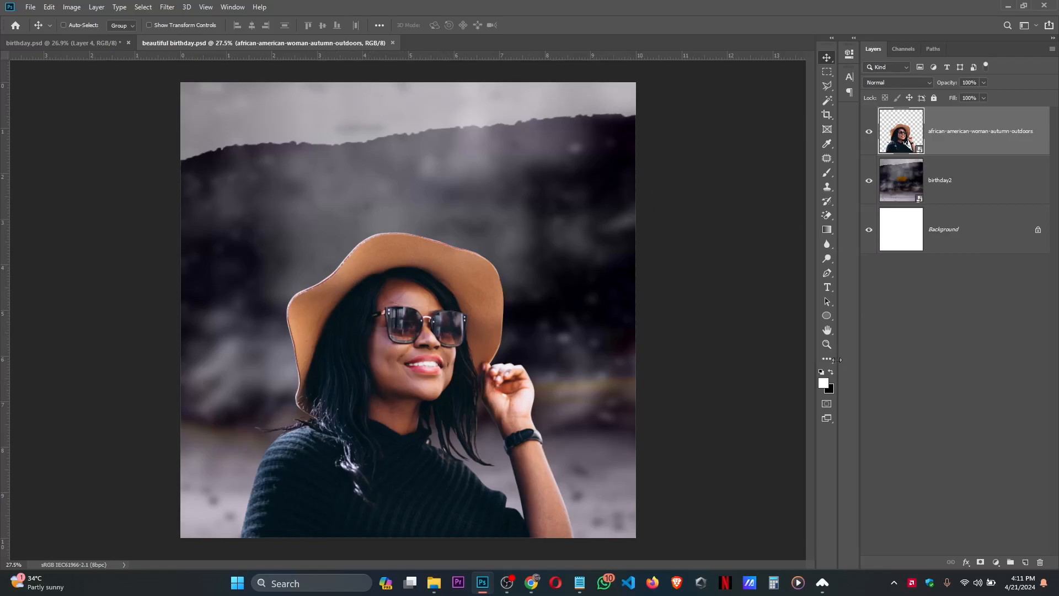
# Step: Enlarge the white 'Happy Birthday' text and move it toward the top of the flyer
pyautogui.click(827, 288)
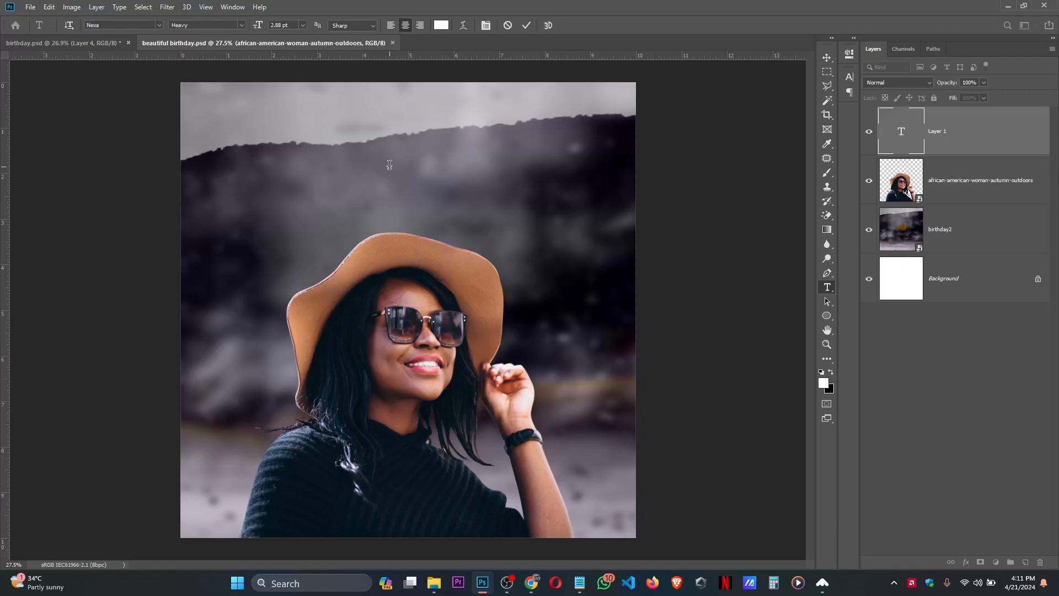
pyautogui.moveTo(536, 48)
pyautogui.write('Happy Birthday')
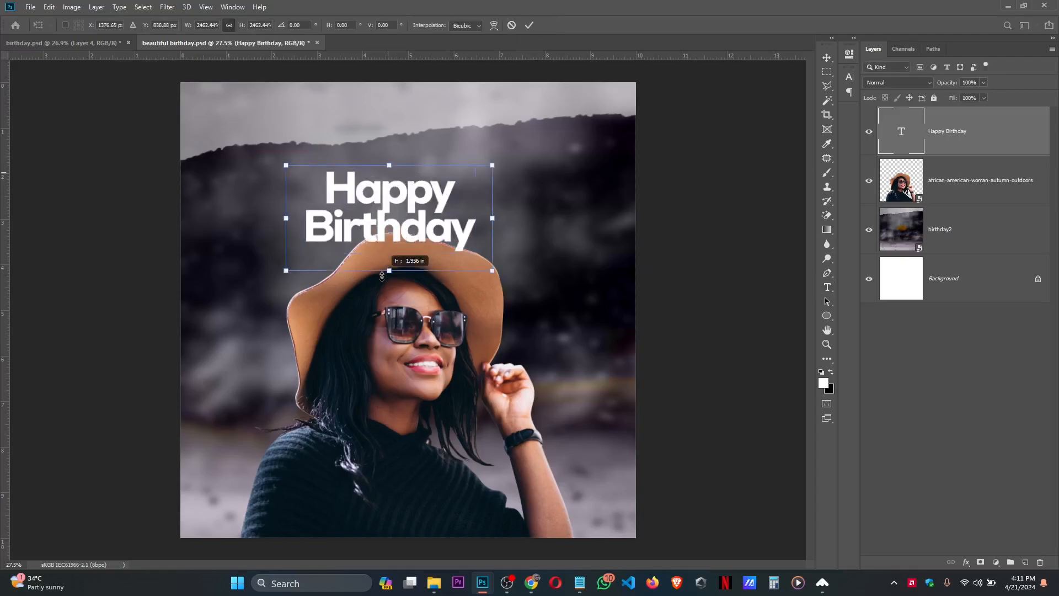
pyautogui.moveTo(389, 165); pyautogui.dragTo(388, 115)
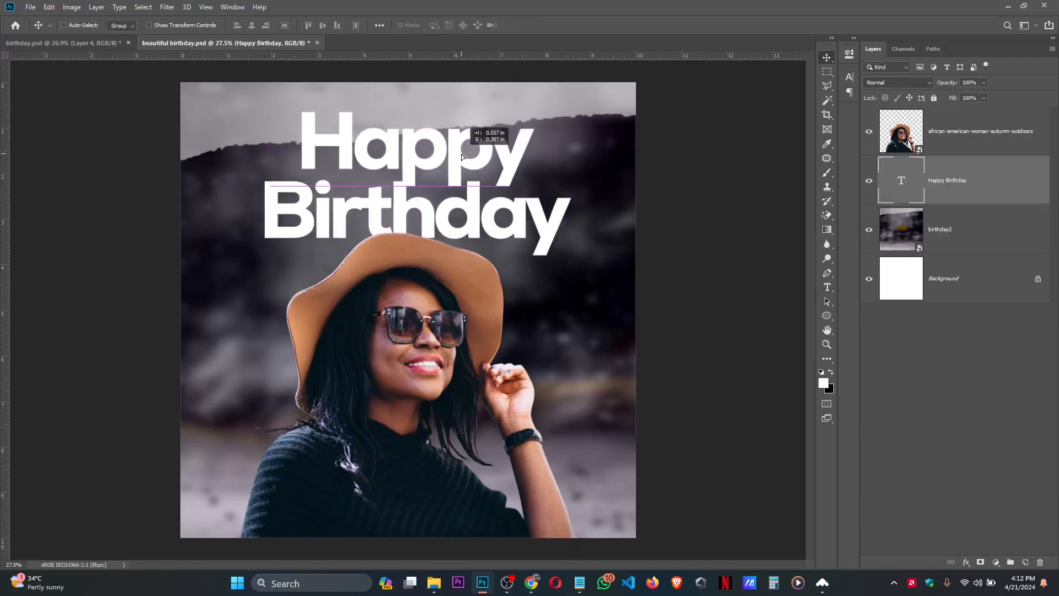
pyautogui.moveTo(462, 156); pyautogui.dragTo(452, 162)
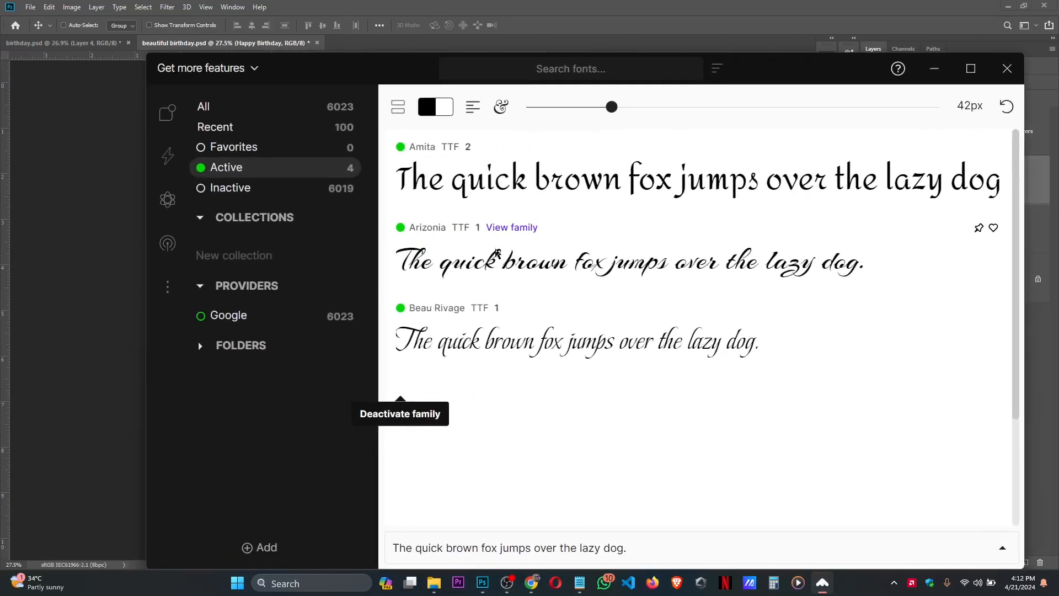
pyautogui.moveTo(794, 270)
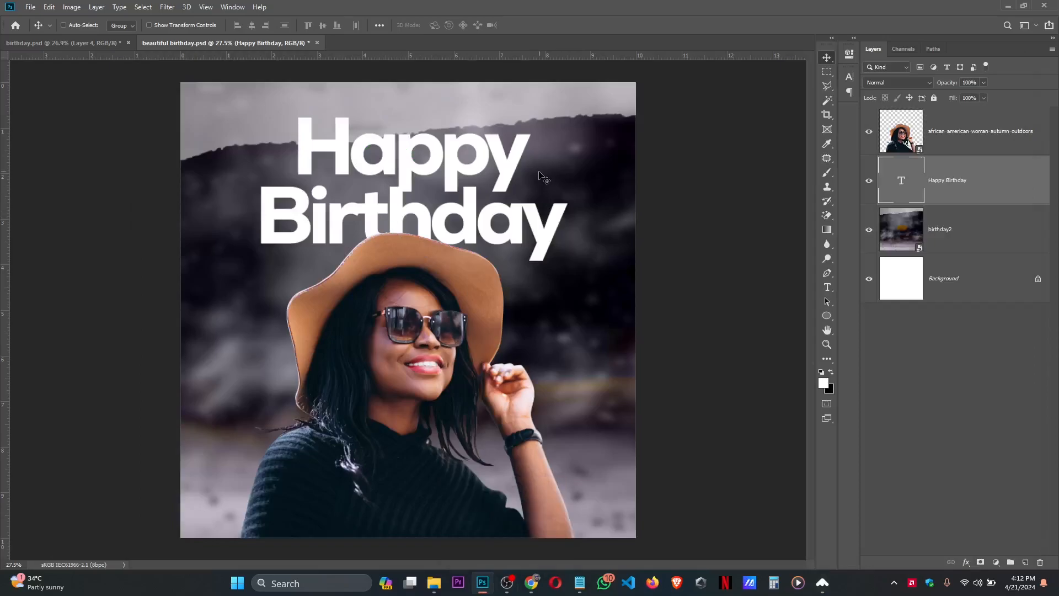
pyautogui.moveTo(735, 282)
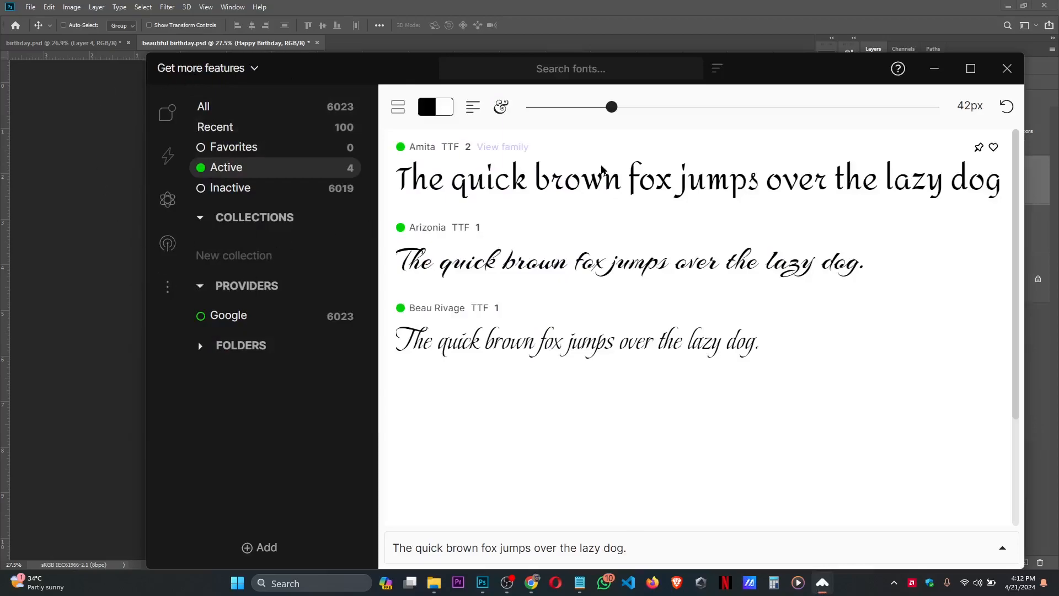
pyautogui.moveTo(167, 196)
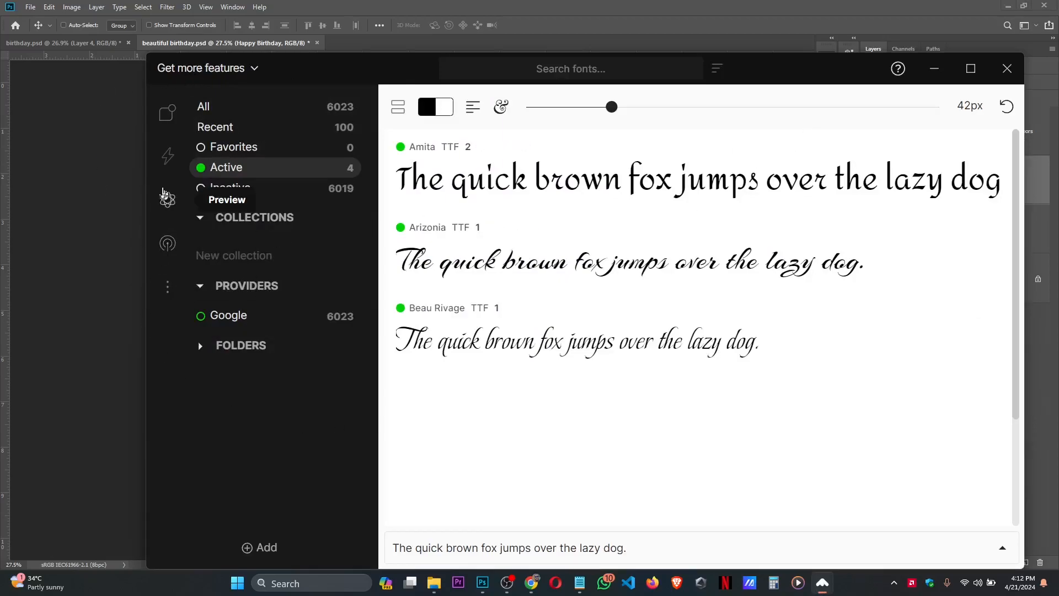
pyautogui.moveTo(947, 67)
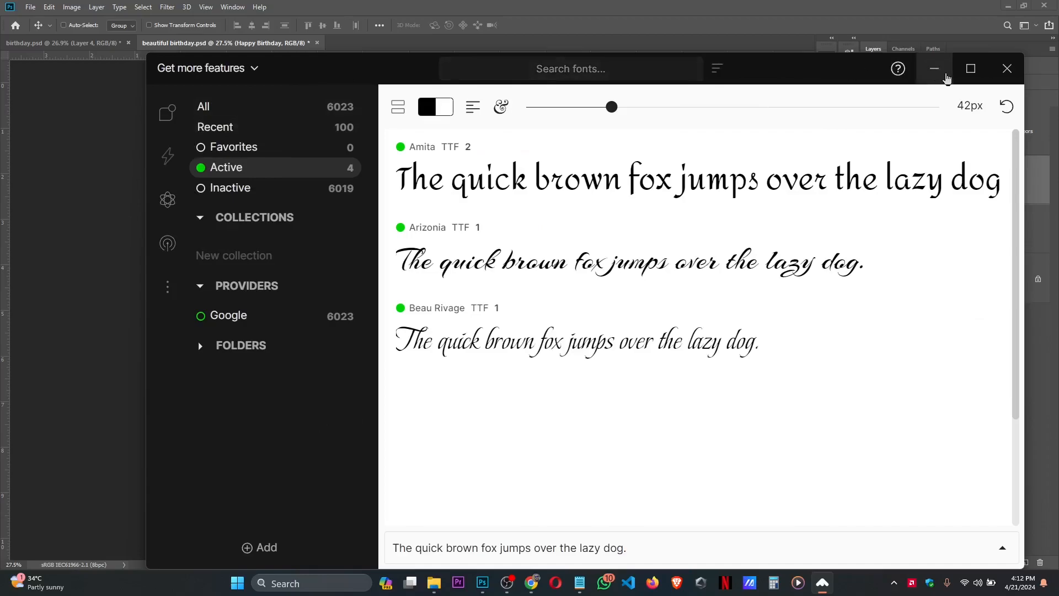
pyautogui.moveTo(822, 583)
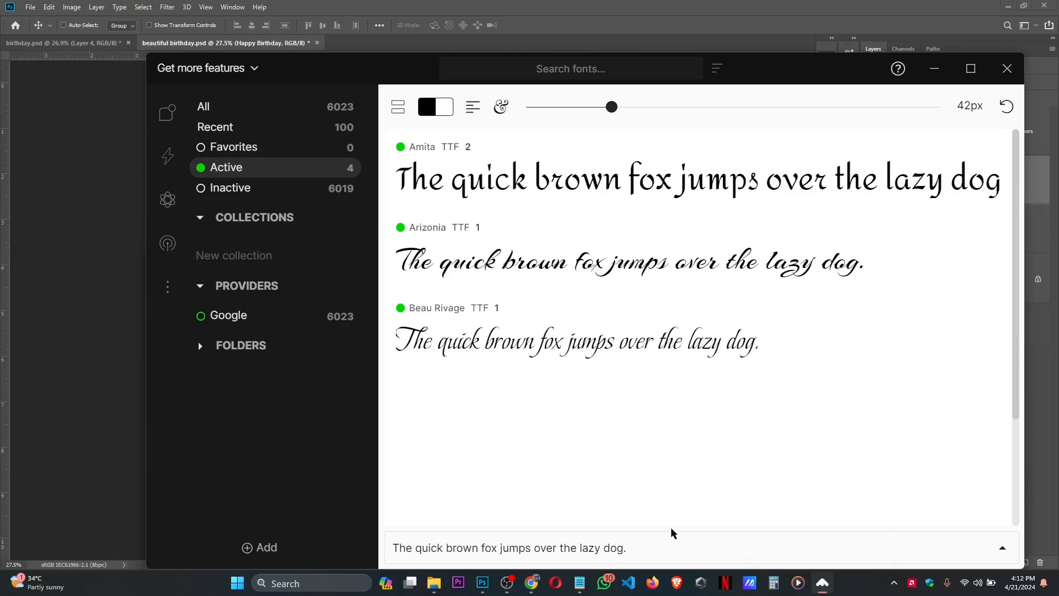
pyautogui.moveTo(617, 437)
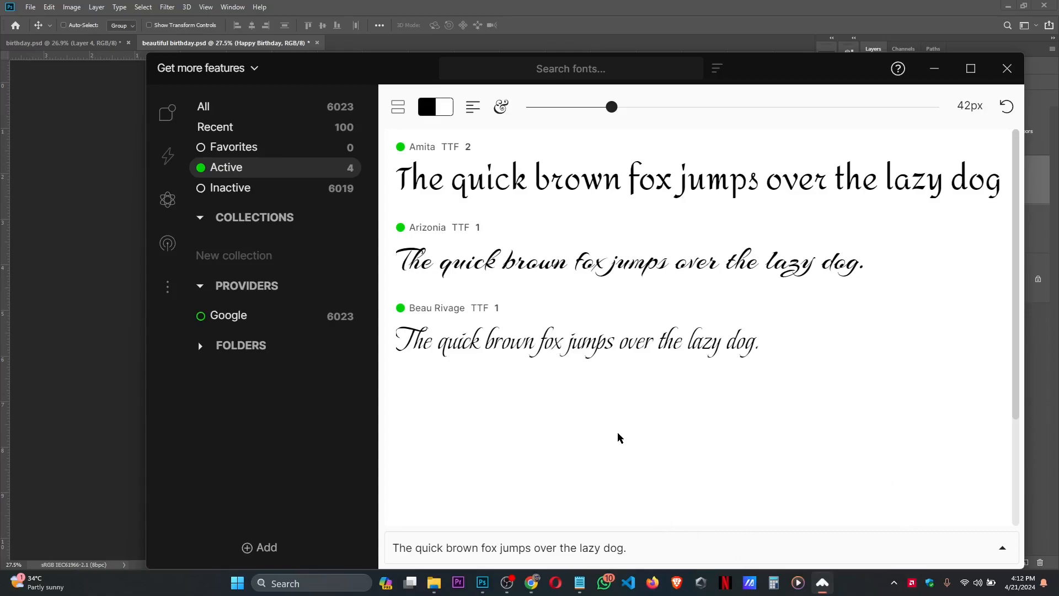
pyautogui.moveTo(660, 408)
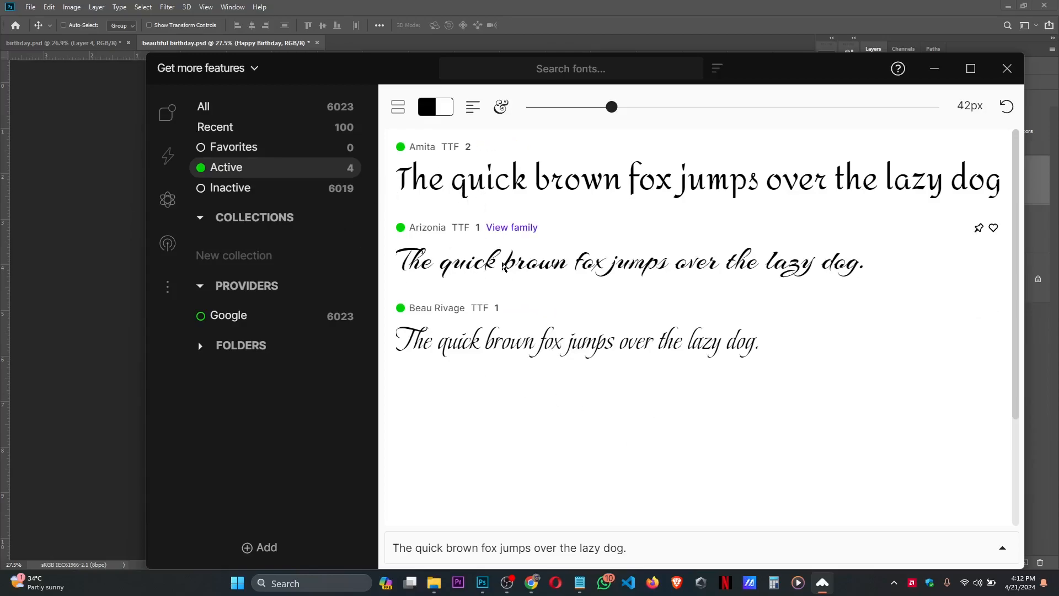
pyautogui.moveTo(489, 246)
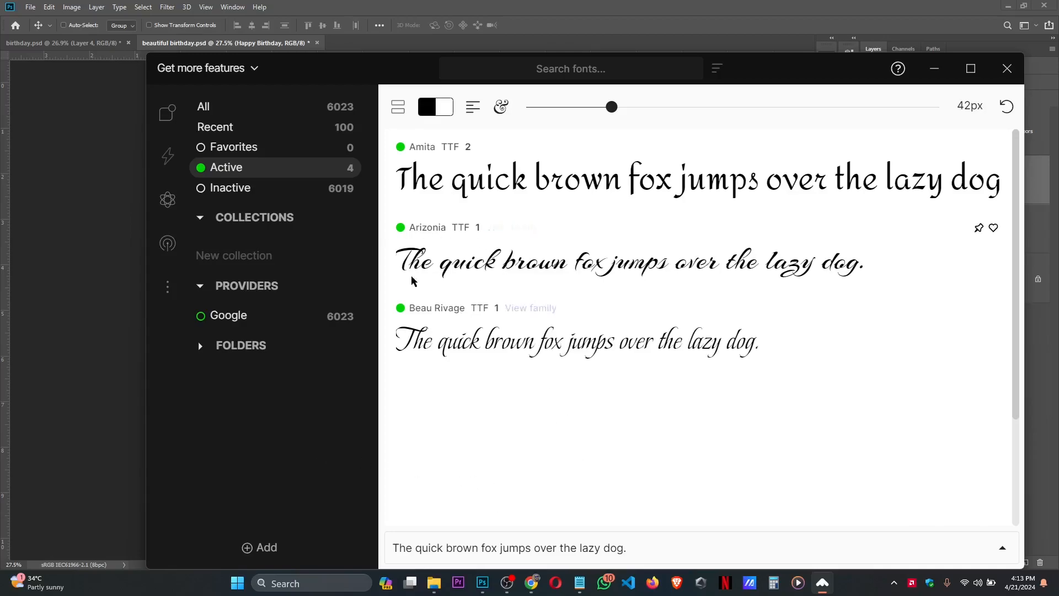
pyautogui.moveTo(425, 237)
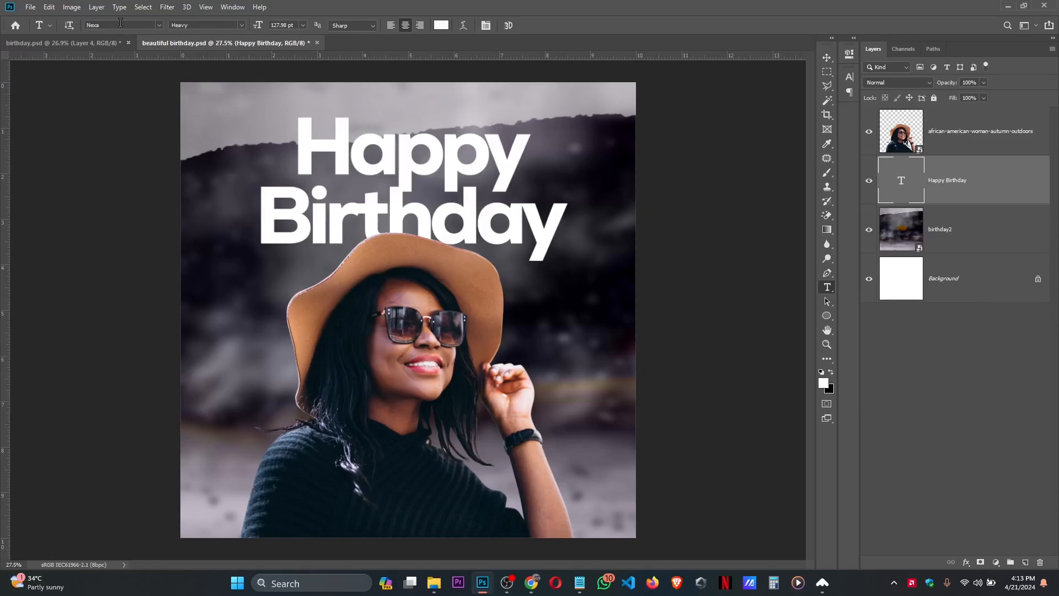
# Step: Set the 'Happy Birthday' headline font to Arizonia Regular
pyautogui.click(118, 25)
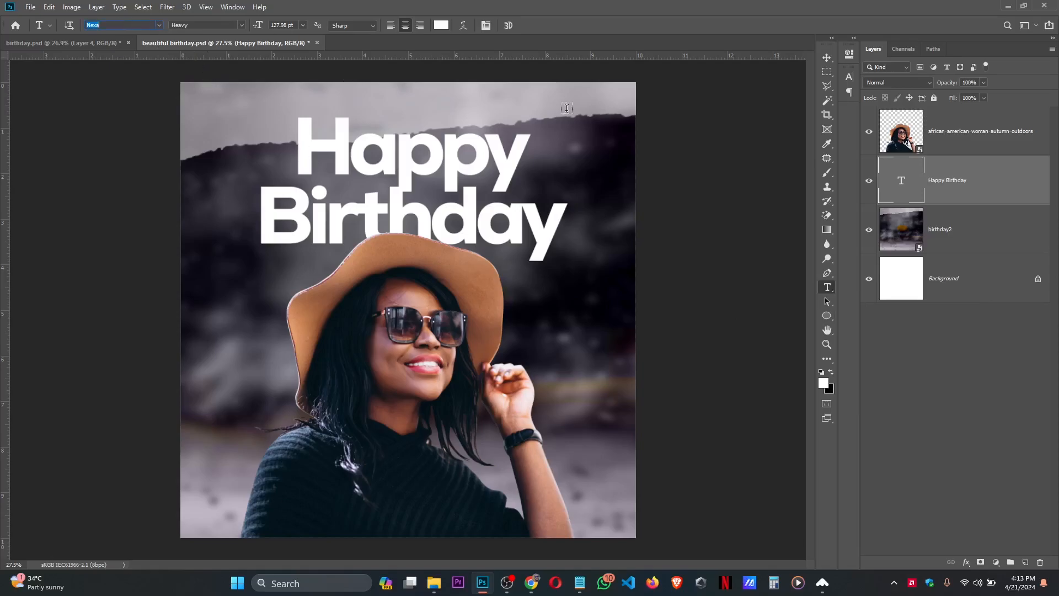
pyautogui.write('ar')
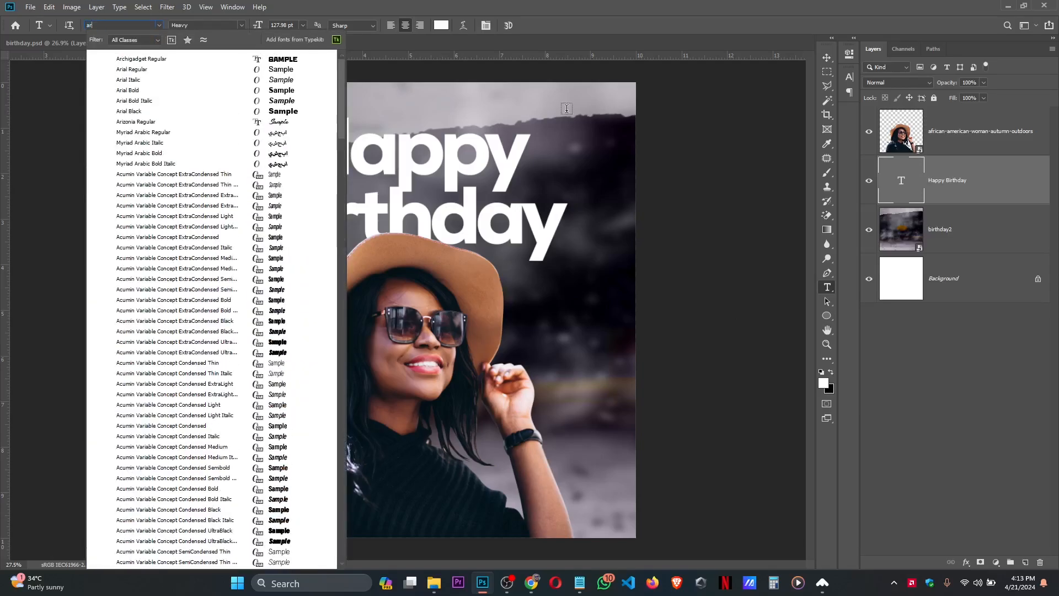
pyautogui.scroll(-3)
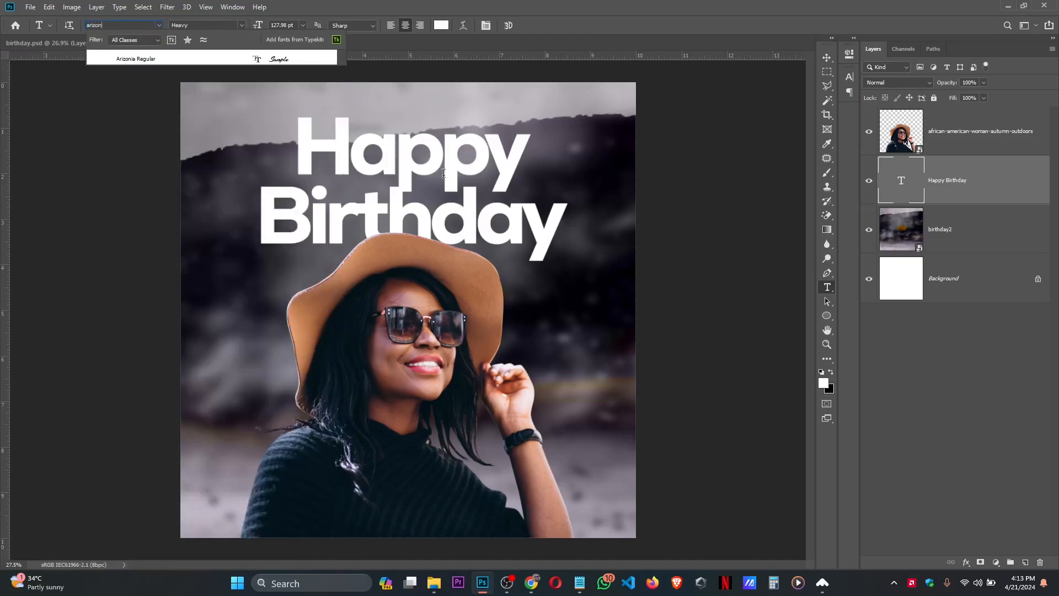
pyautogui.click(135, 59)
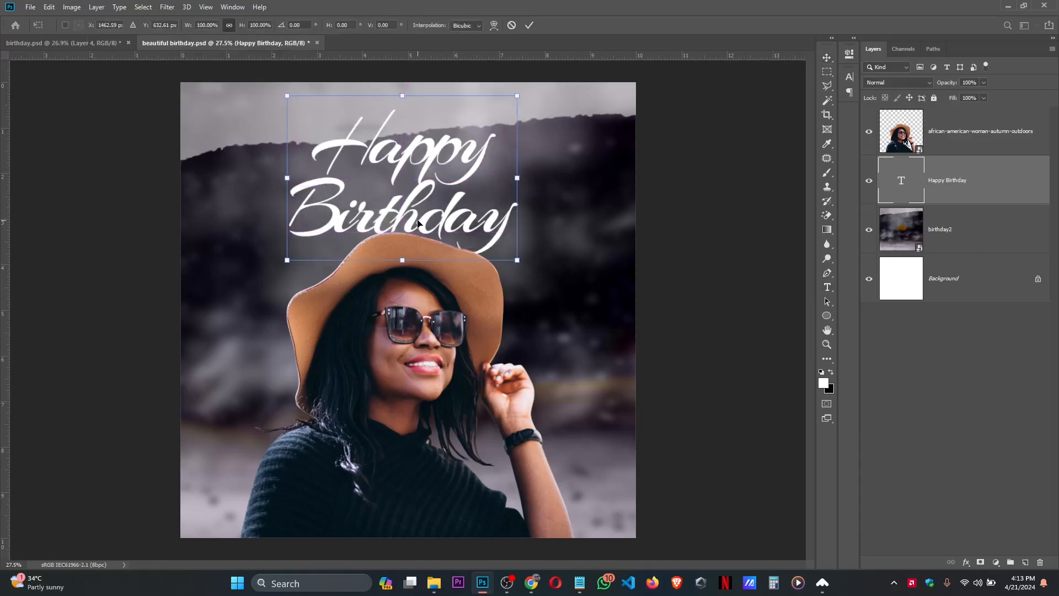
# Step: Scale the script headline larger and position it above the woman's hat
pyautogui.press('ctrl+t')
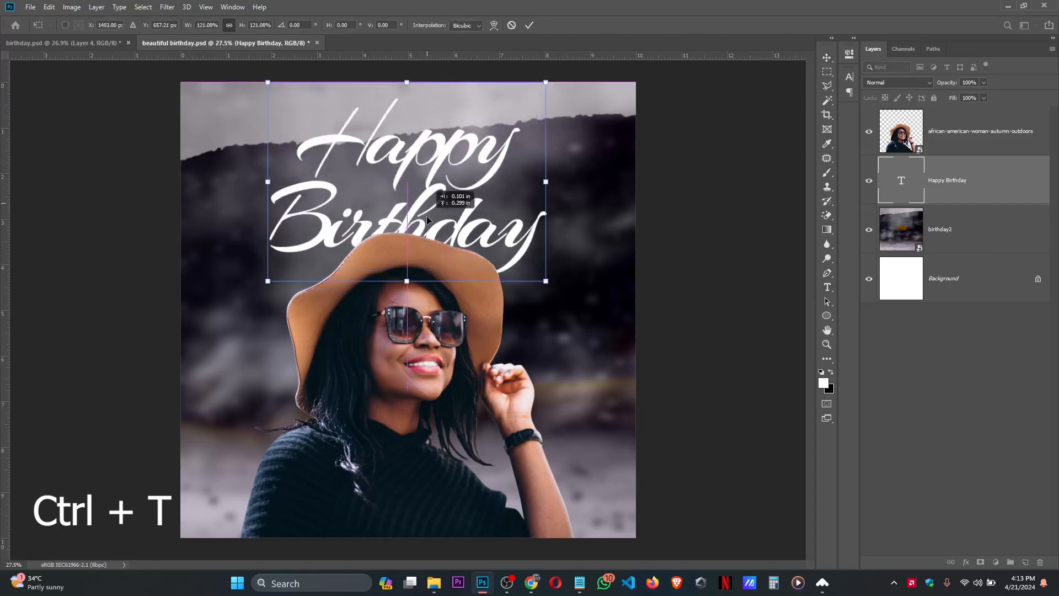
pyautogui.moveTo(406, 280); pyautogui.dragTo(406, 290)
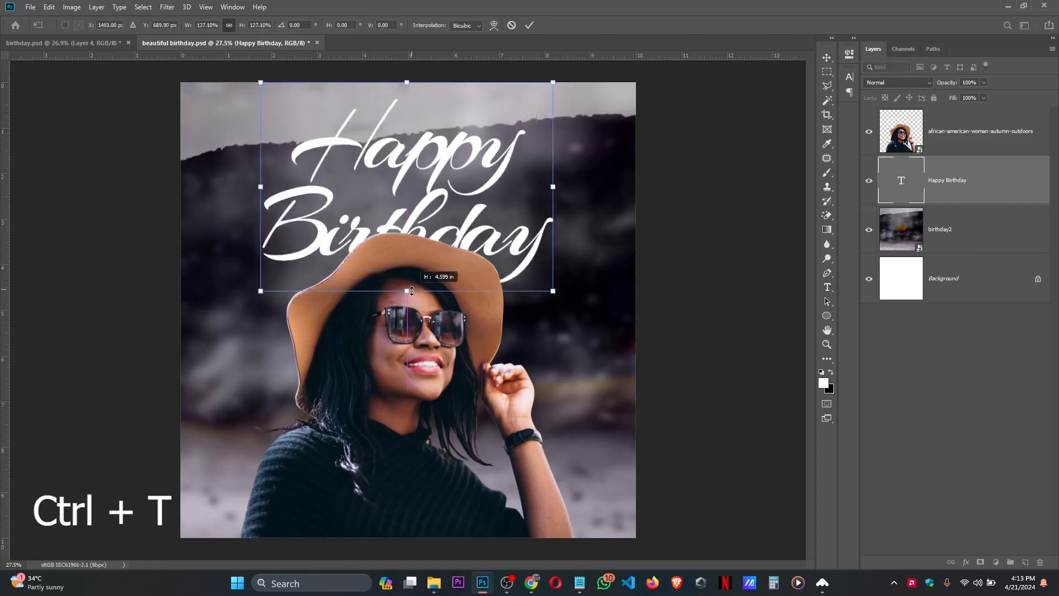
pyautogui.moveTo(406, 291); pyautogui.dragTo(406, 280)
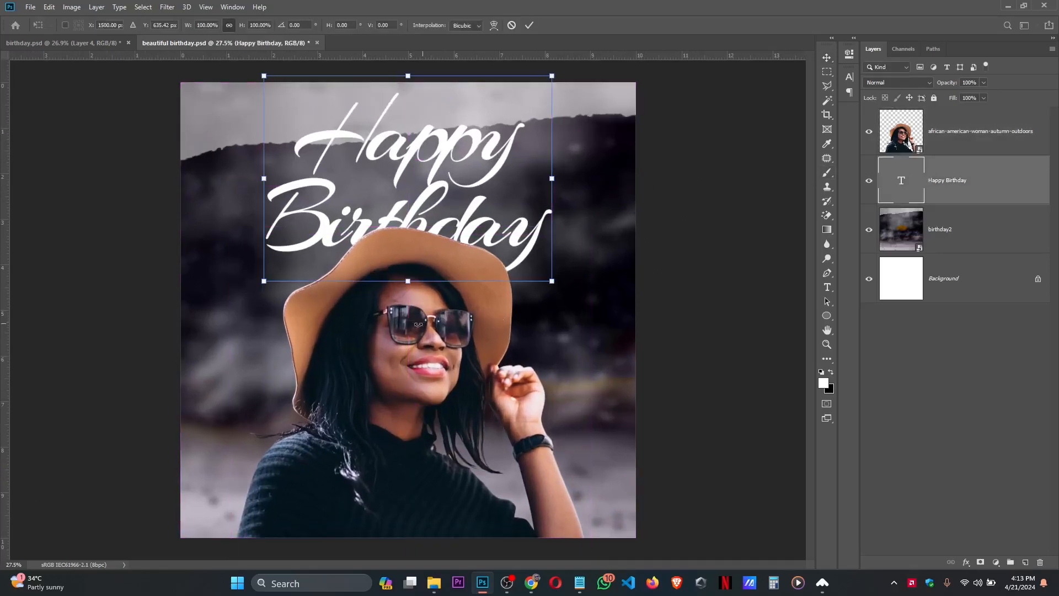
pyautogui.moveTo(406, 281); pyautogui.dragTo(406, 275)
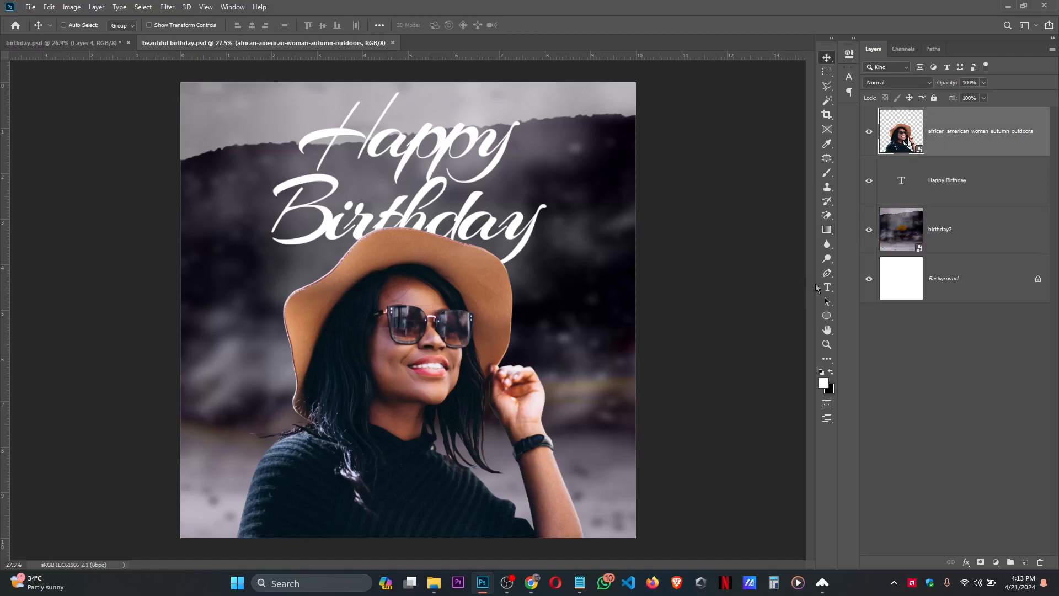
# Step: Add Nexa text layers for the date and '+1', then transform the '1'
pyautogui.click(827, 287)
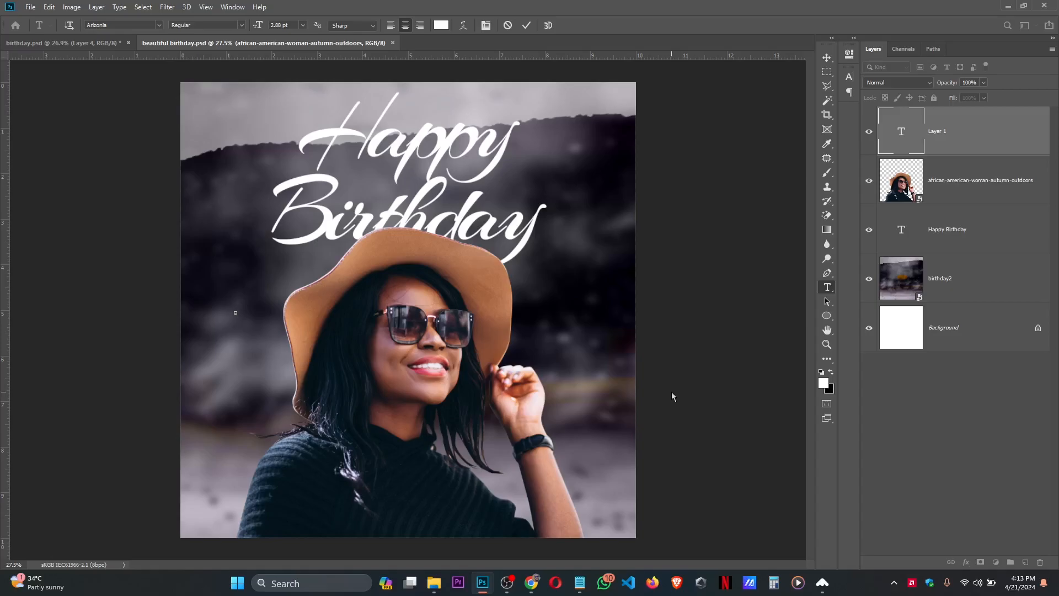
pyautogui.moveTo(560, 30)
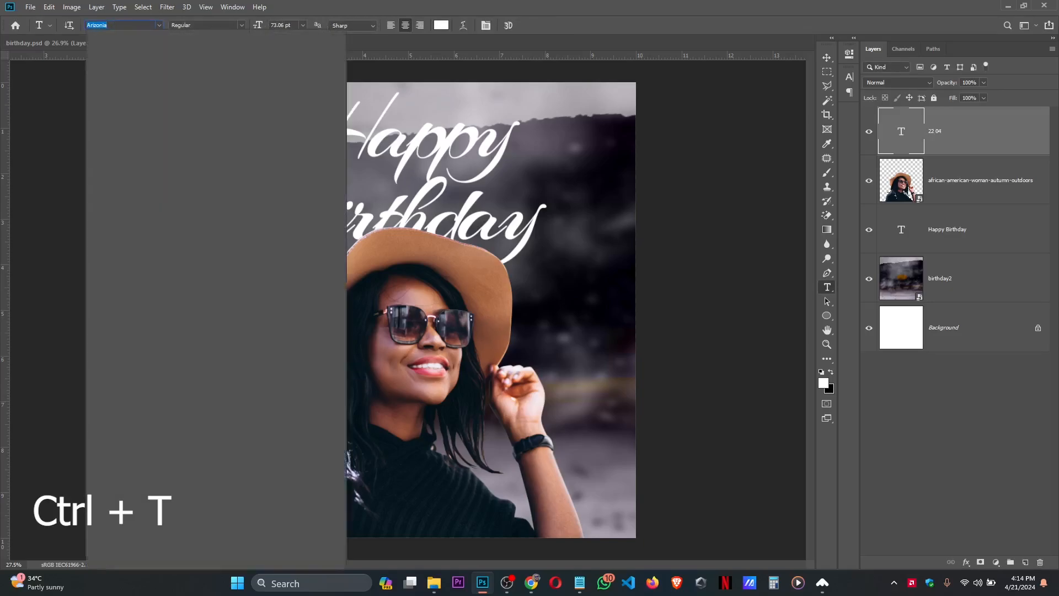
pyautogui.write('nexa')
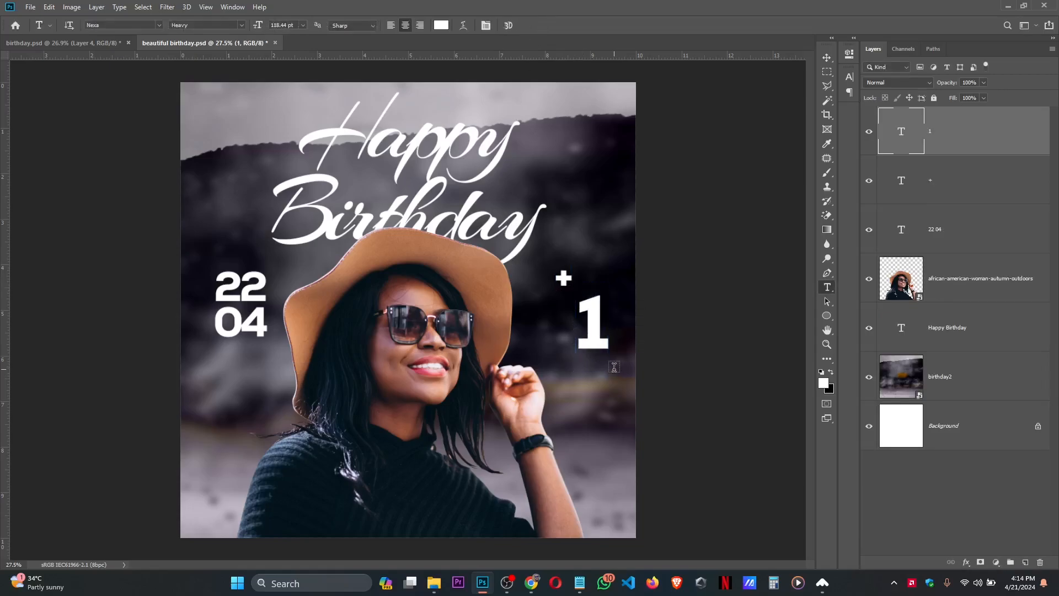
pyautogui.click(827, 58)
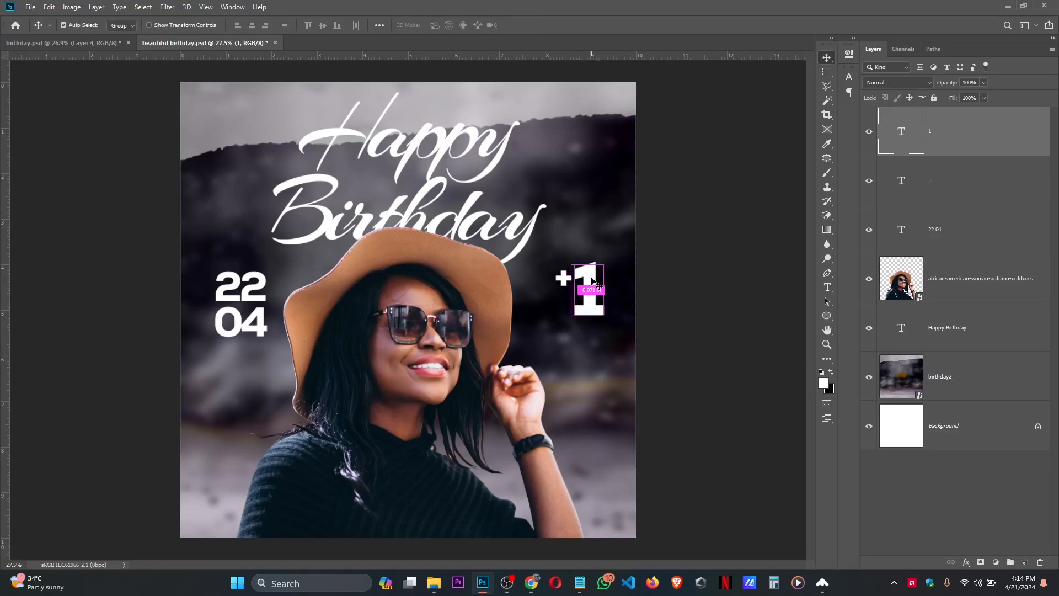
pyautogui.press('ctrl+t')
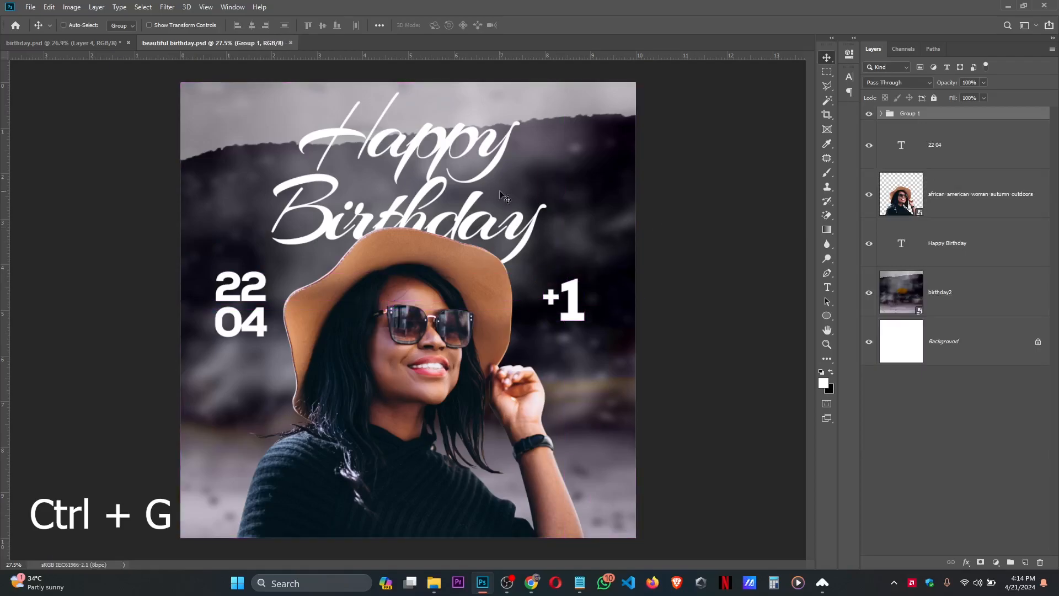
# Step: Select the 2983606-middle gold flowers image in Downloads, then switch to Chrome
pyautogui.click(410, 583)
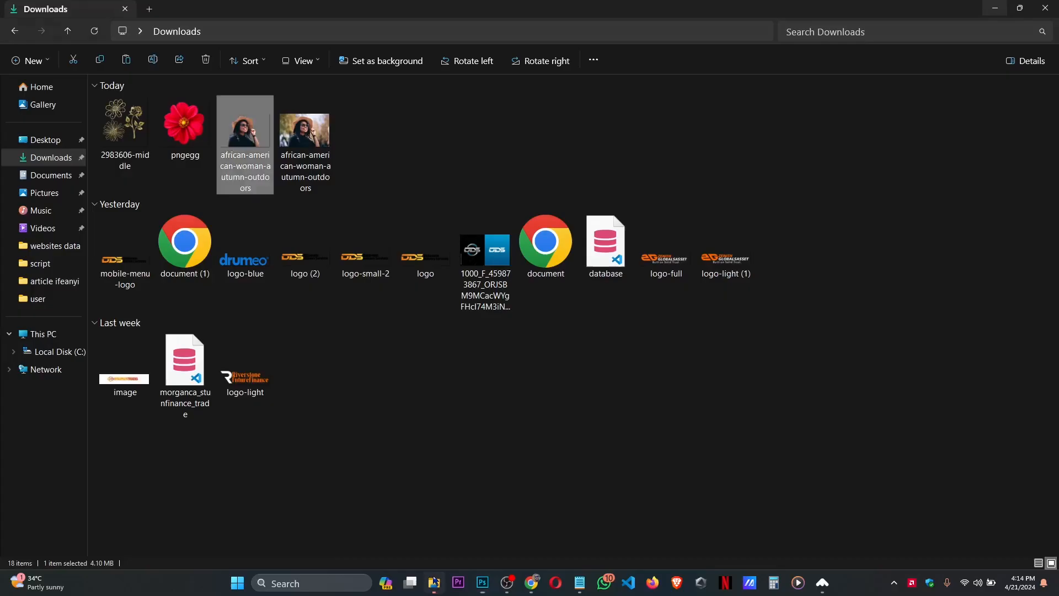
pyautogui.click(124, 125)
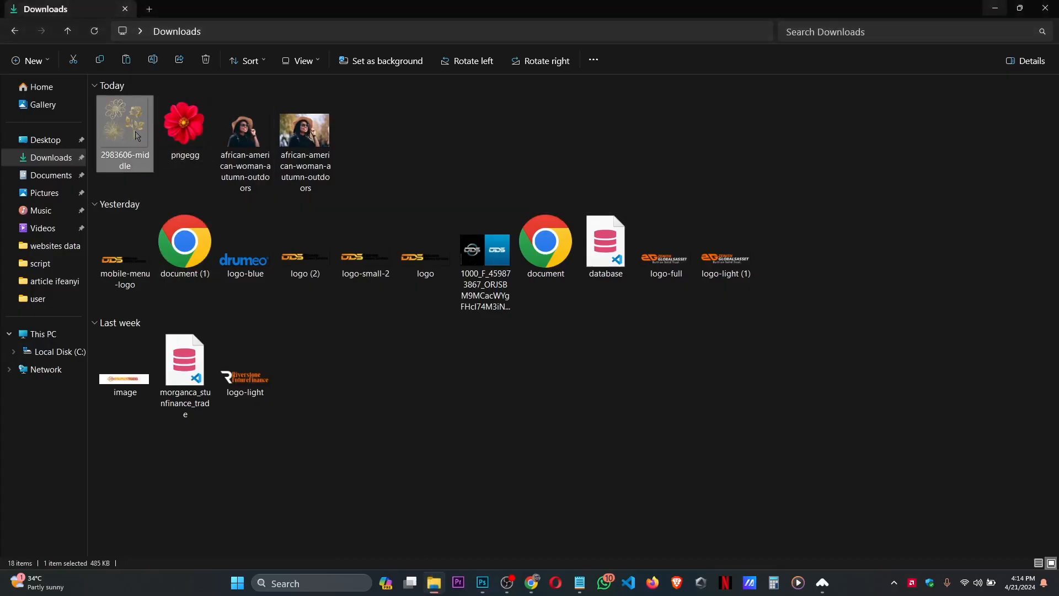
pyautogui.moveTo(124, 129); pyautogui.dragTo(393, 385)
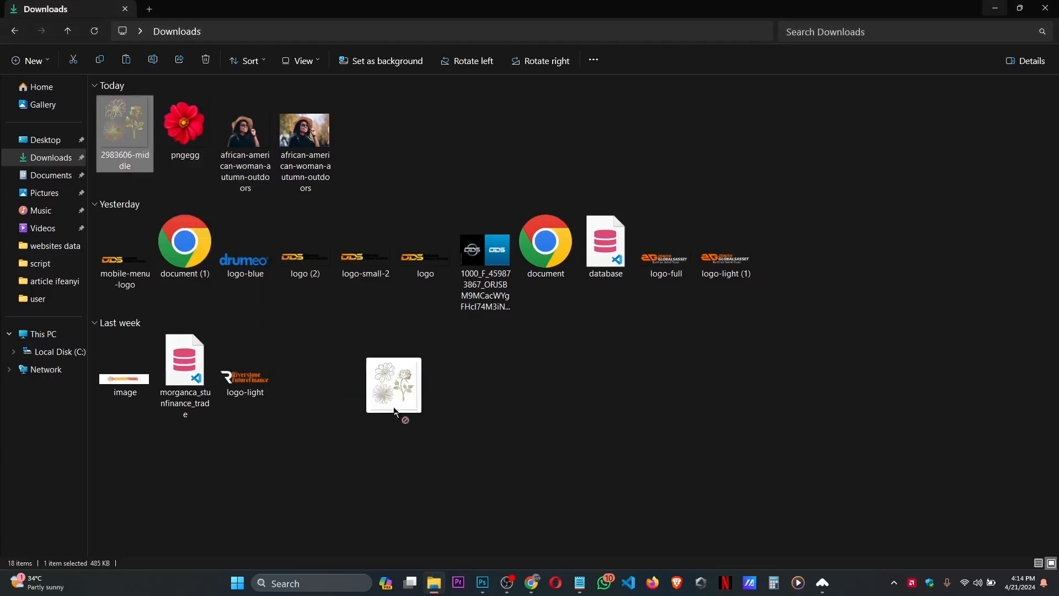
pyautogui.click(481, 582)
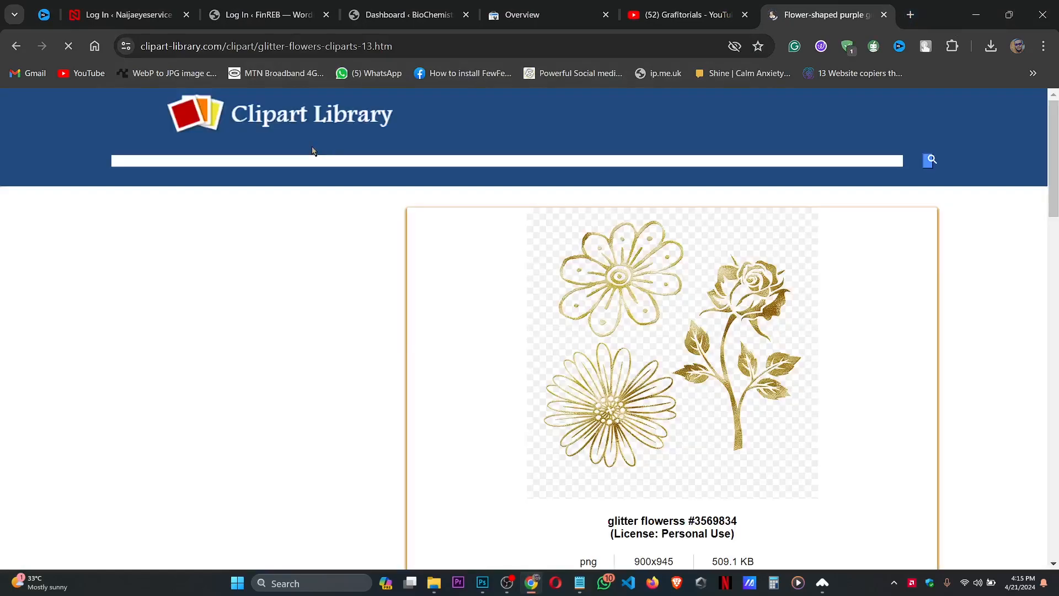
# Step: Scroll down the glitter flowers clipart page
pyautogui.scroll(-3)
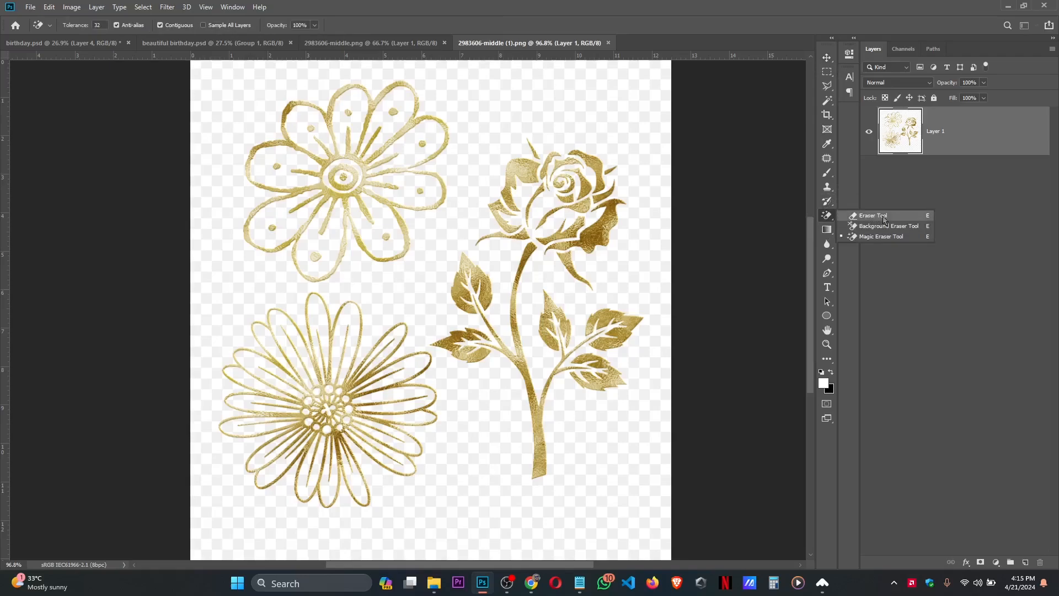
pyautogui.moveTo(885, 237)
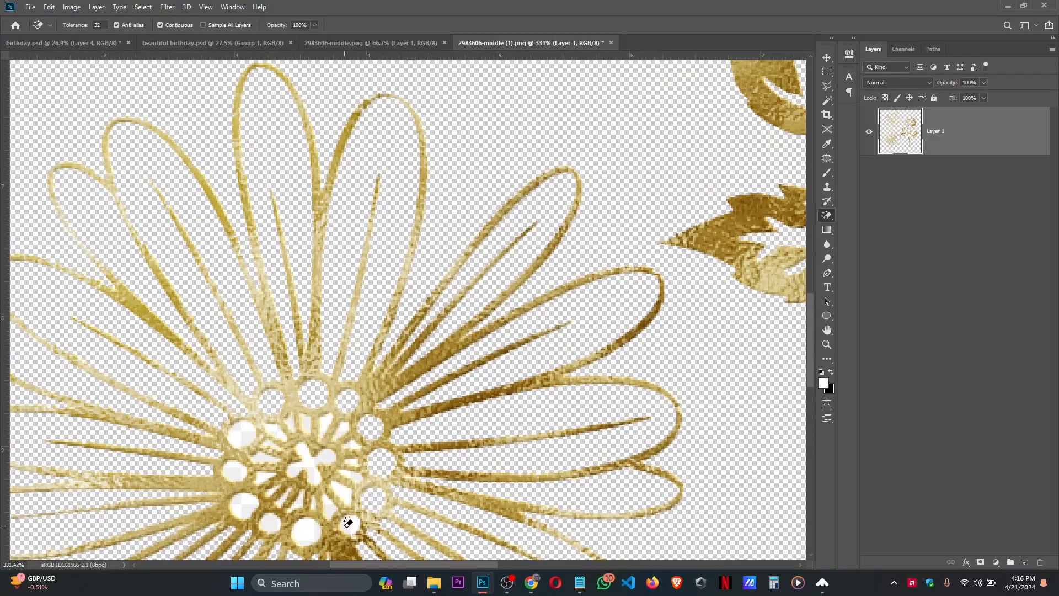
# Step: Erase the remaining white patches in the daisy centre with the Magic Eraser
pyautogui.click(348, 524)
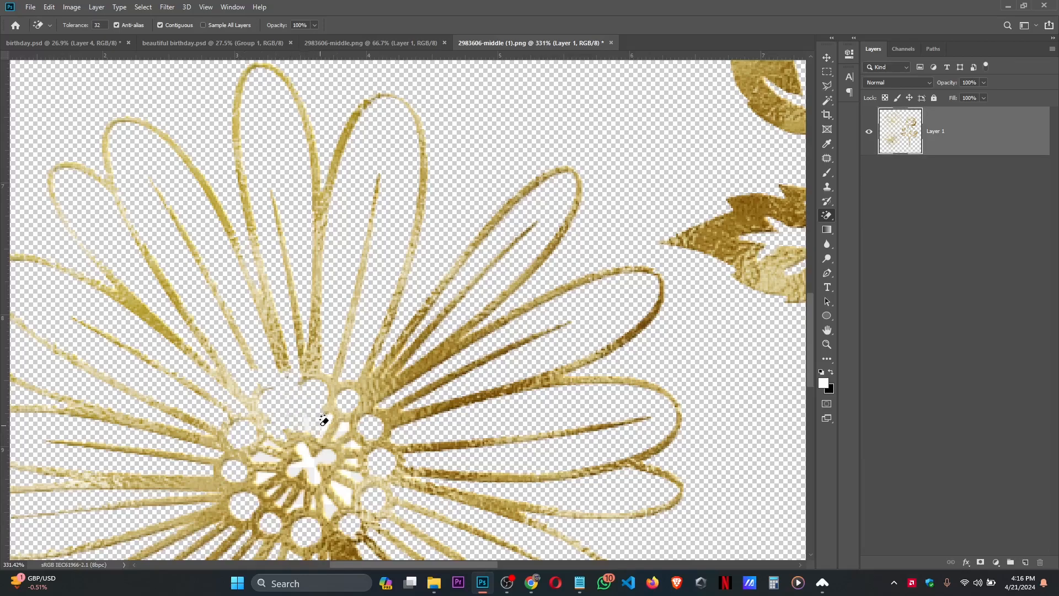
pyautogui.click(321, 421)
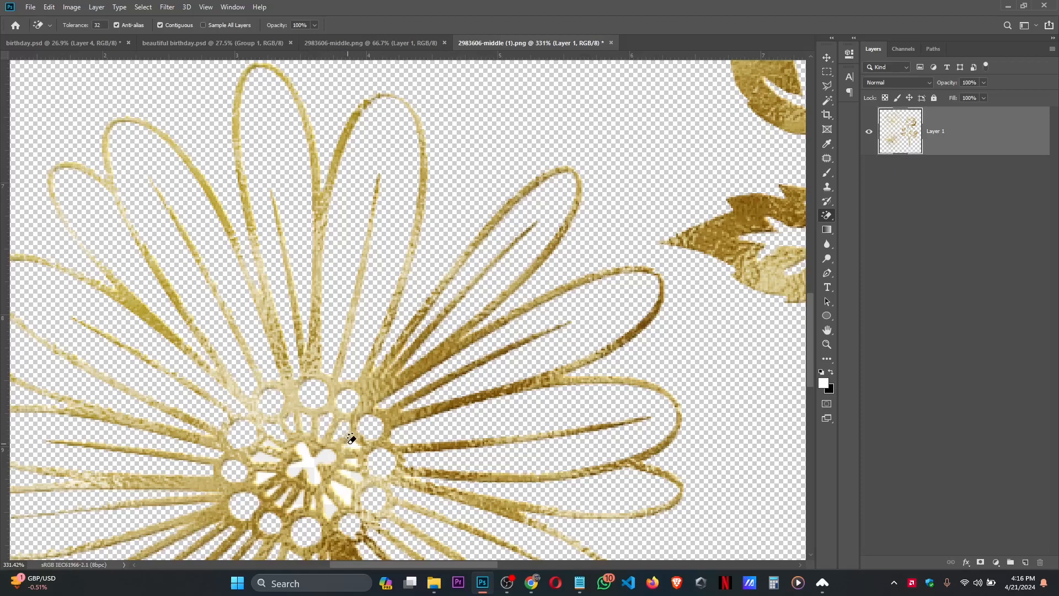
pyautogui.click(351, 439)
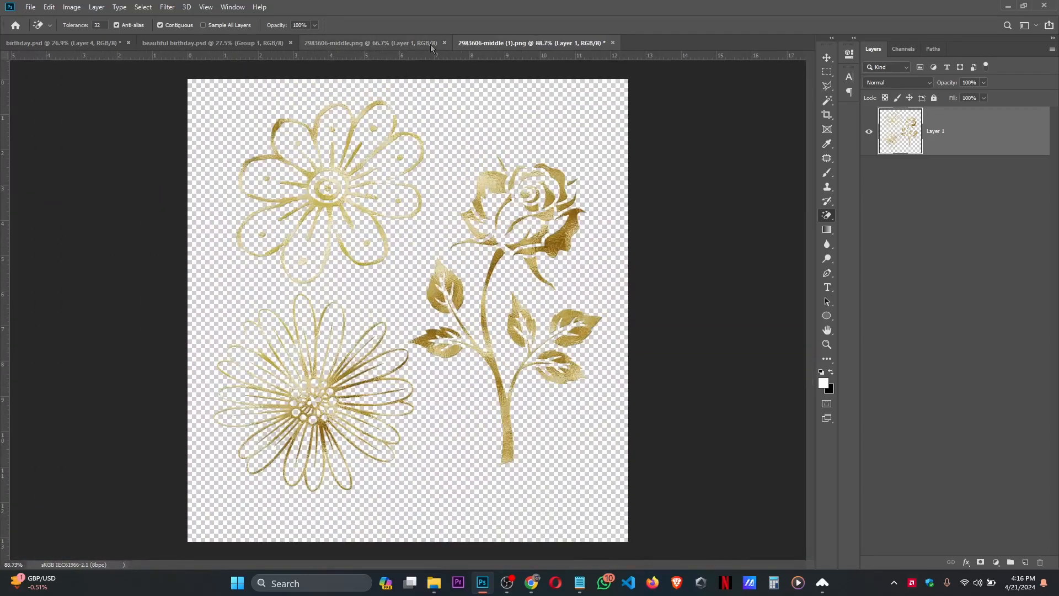
pyautogui.click(365, 42)
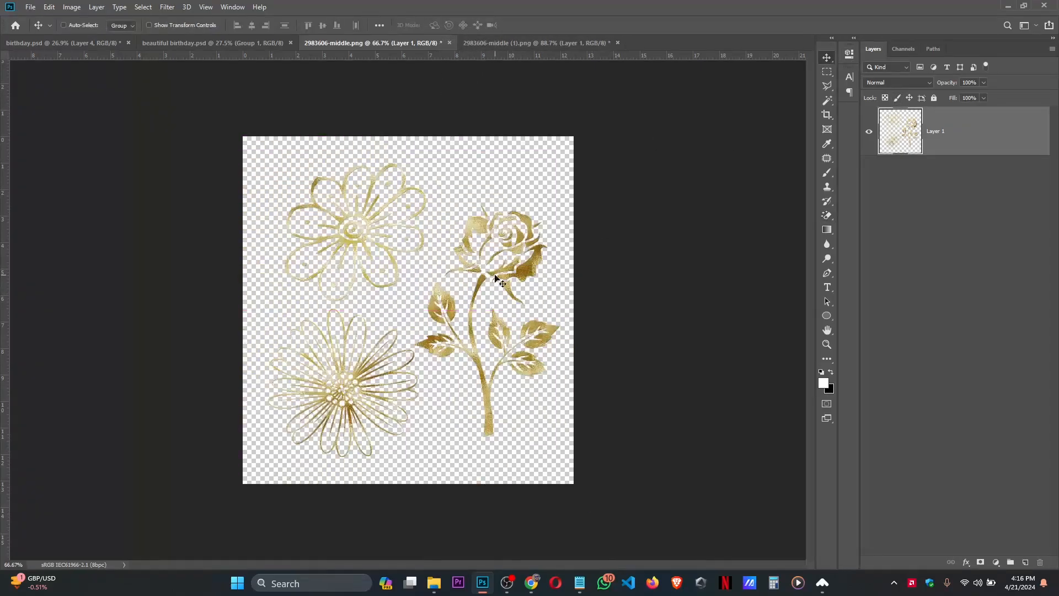
# Step: Dock the gold flowers document back among the tabs and outline the top-left flower
pyautogui.click(534, 42)
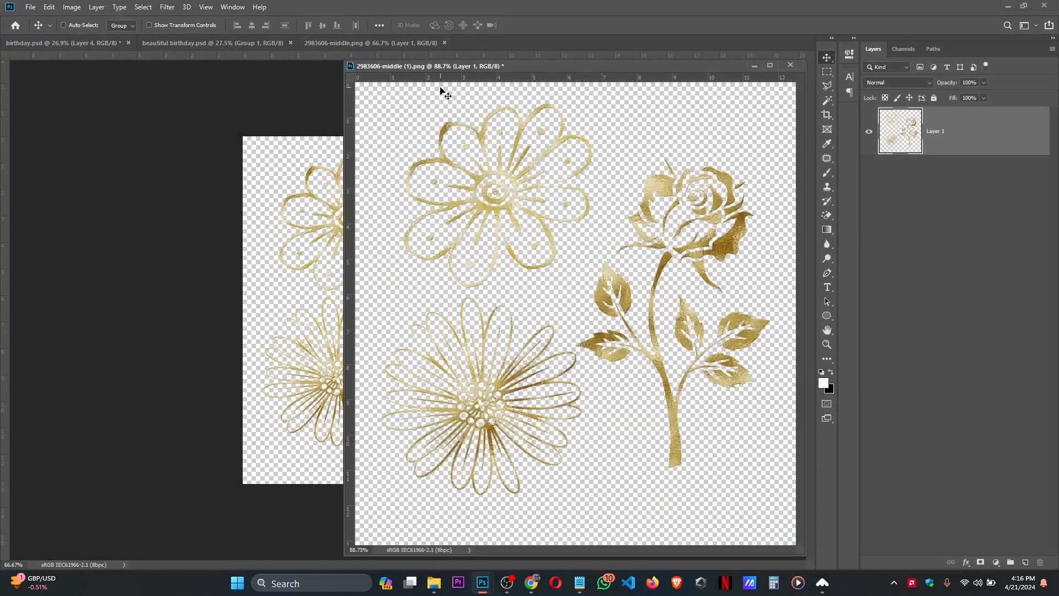
pyautogui.doubleClick(425, 66)
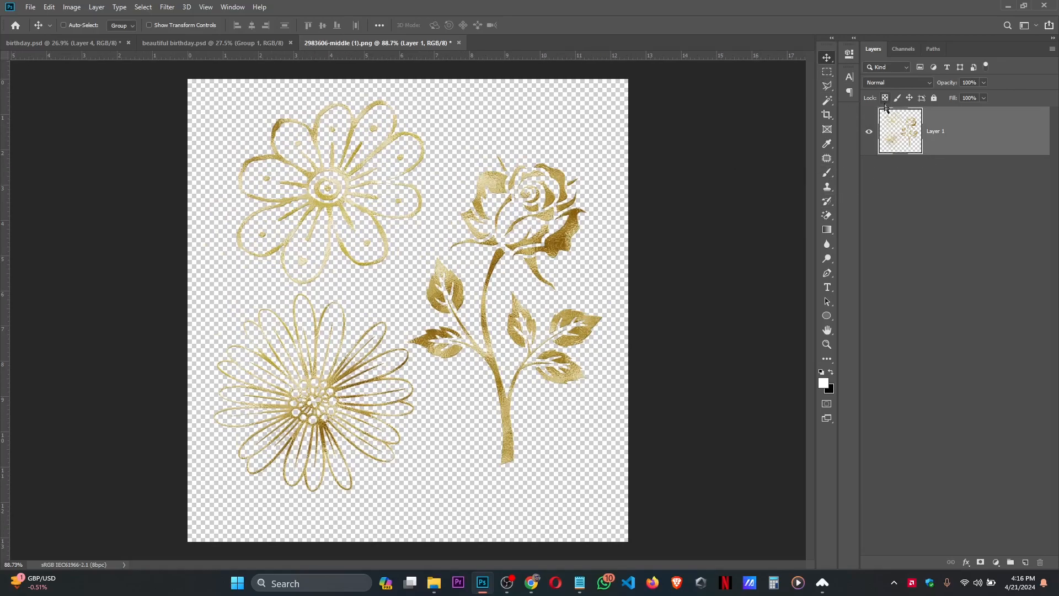
pyautogui.moveTo(826, 159)
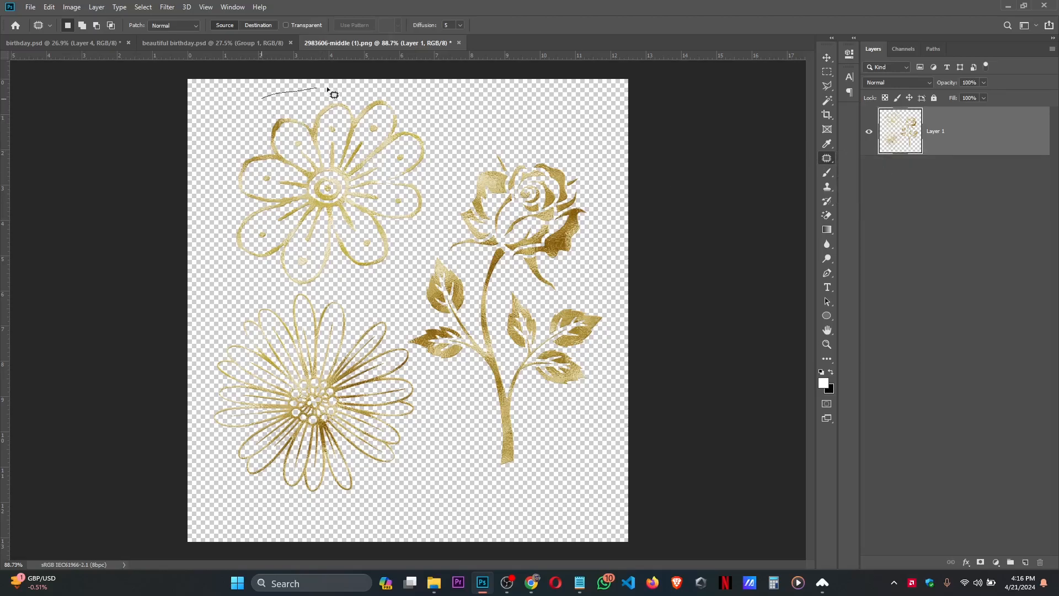
pyautogui.moveTo(331, 92); pyautogui.dragTo(313, 297)
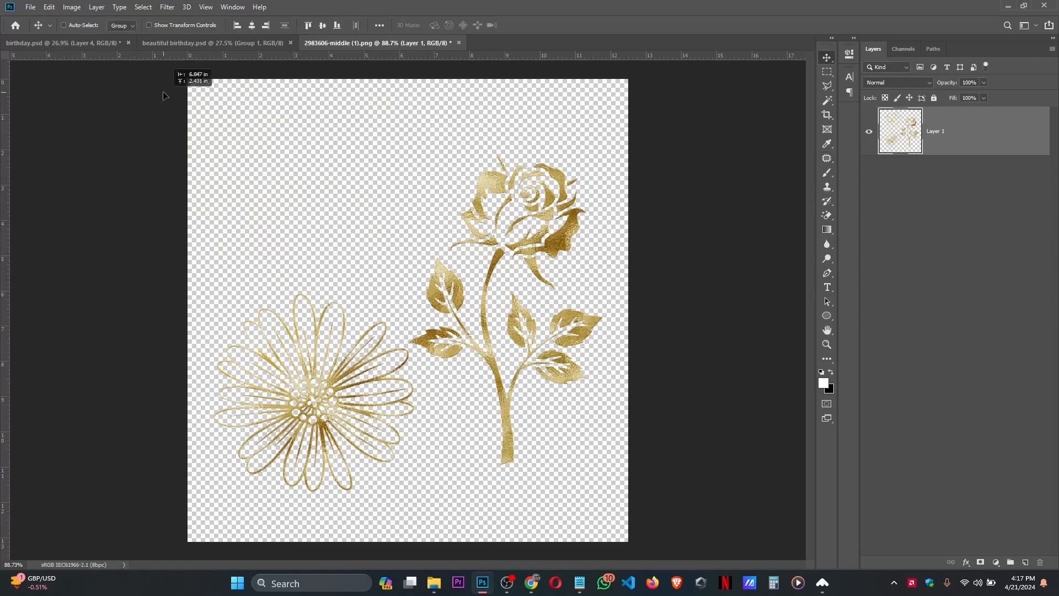
pyautogui.click(189, 43)
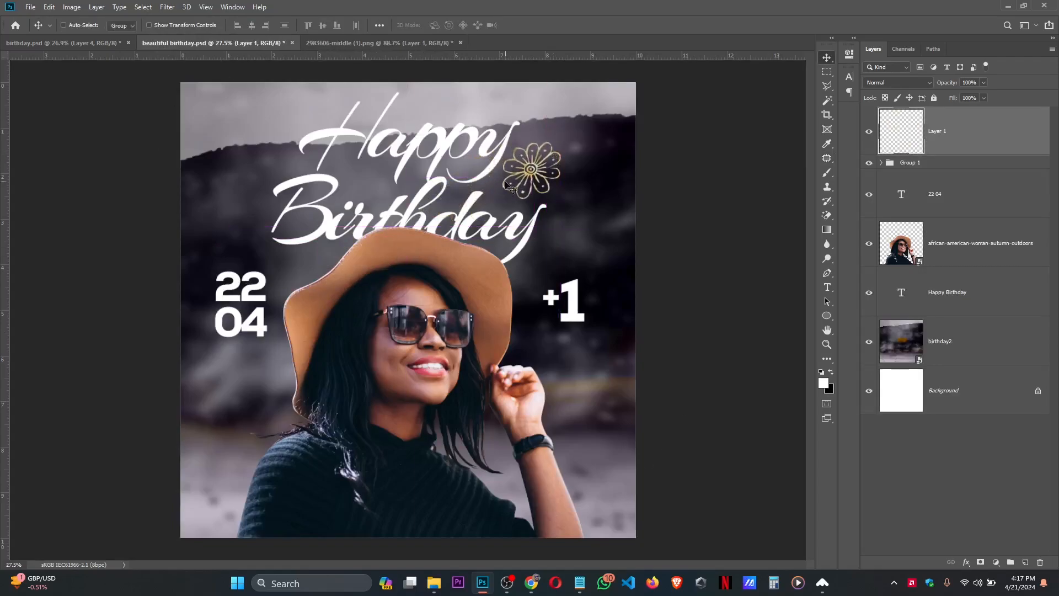
pyautogui.click(379, 42)
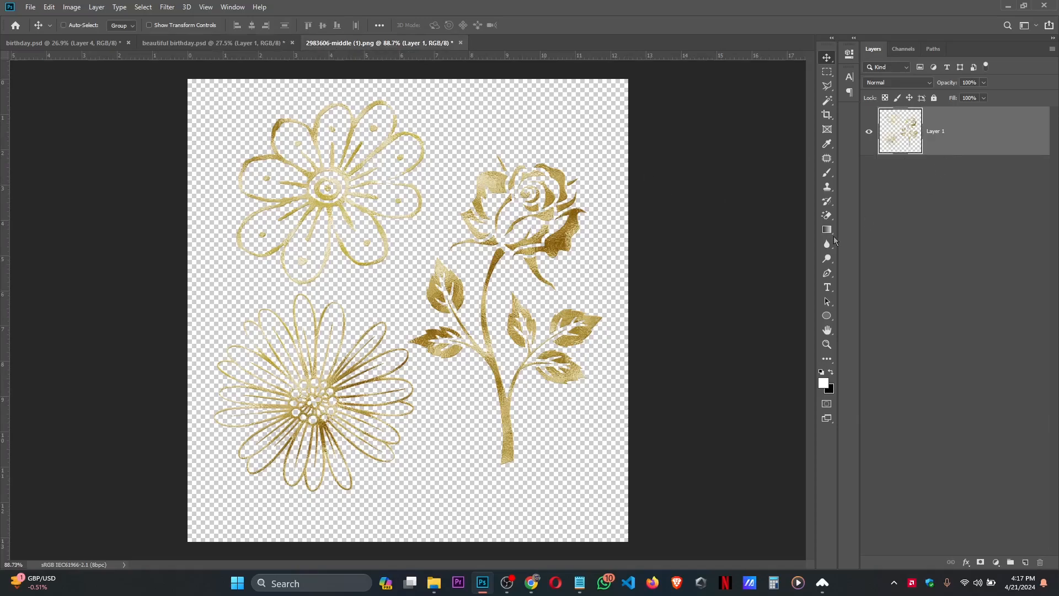
# Step: Select the lined daisy with the Polygonal Lasso Tool and bring it into the flyer
pyautogui.click(827, 158)
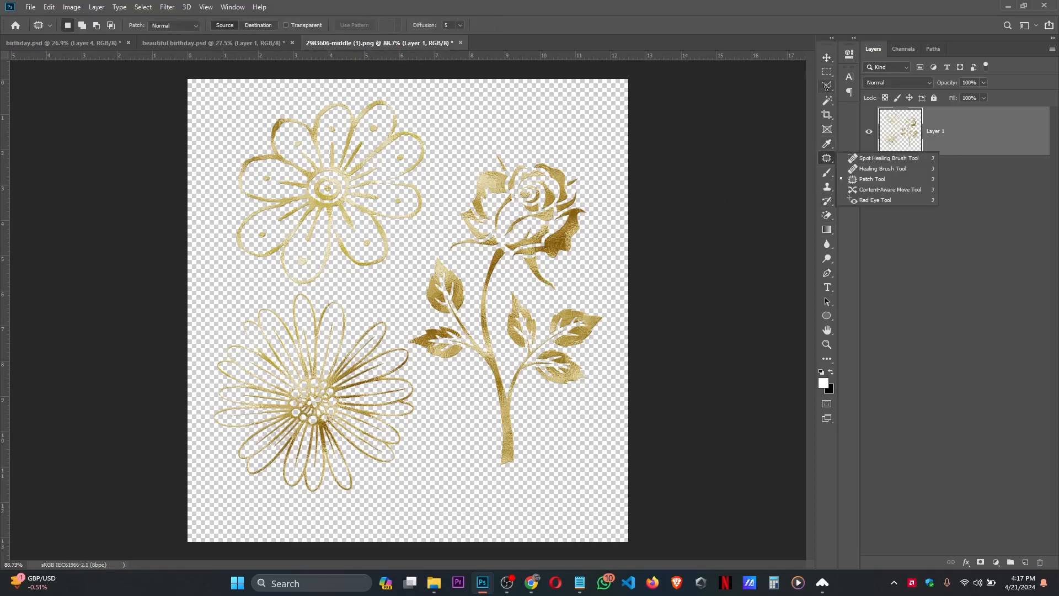
pyautogui.click(826, 86)
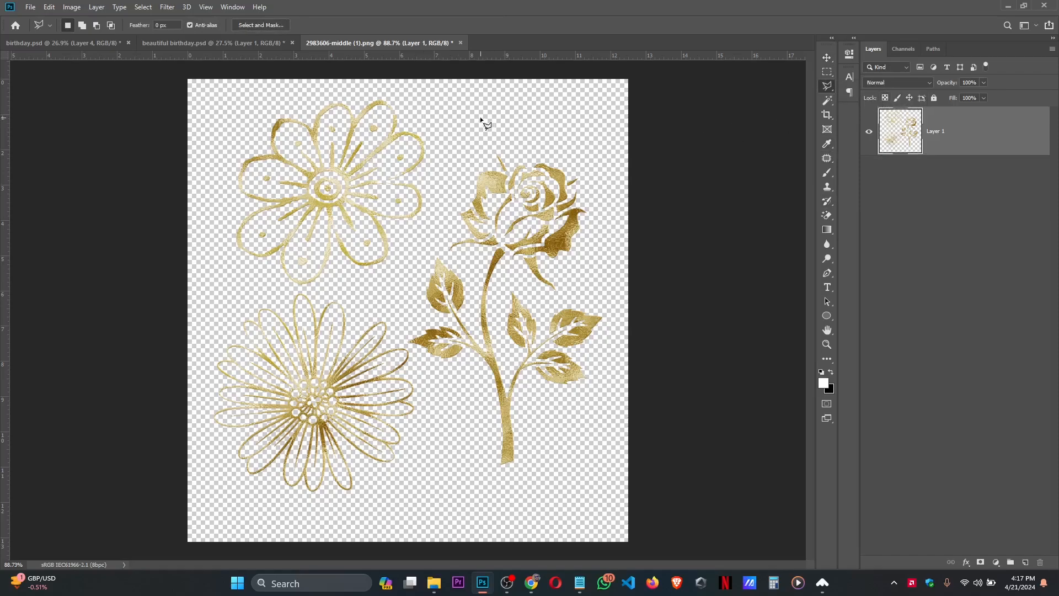
pyautogui.moveTo(225, 288); pyautogui.dragTo(388, 288)
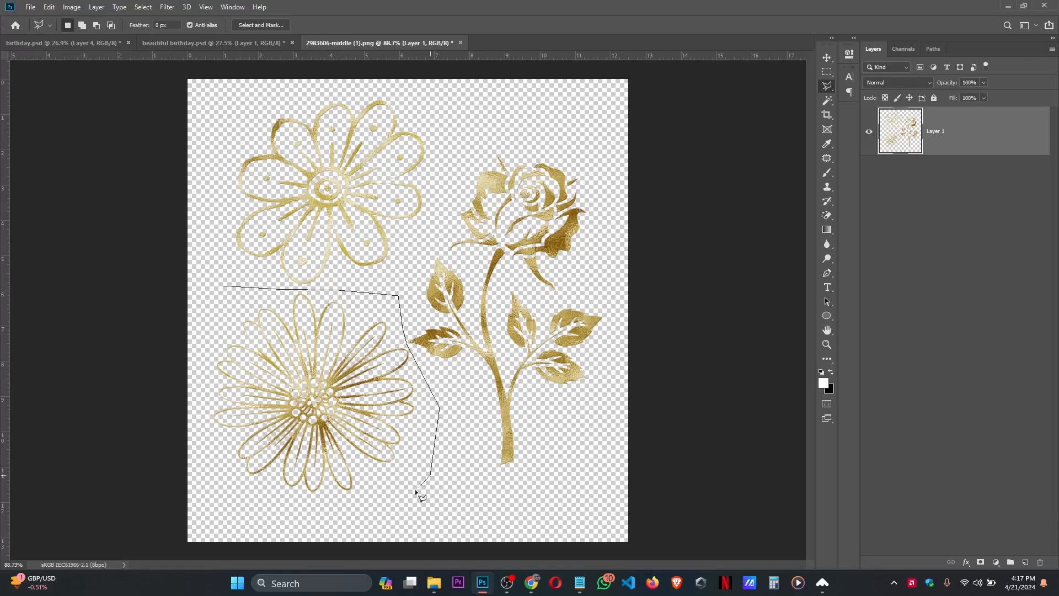
pyautogui.click(210, 300)
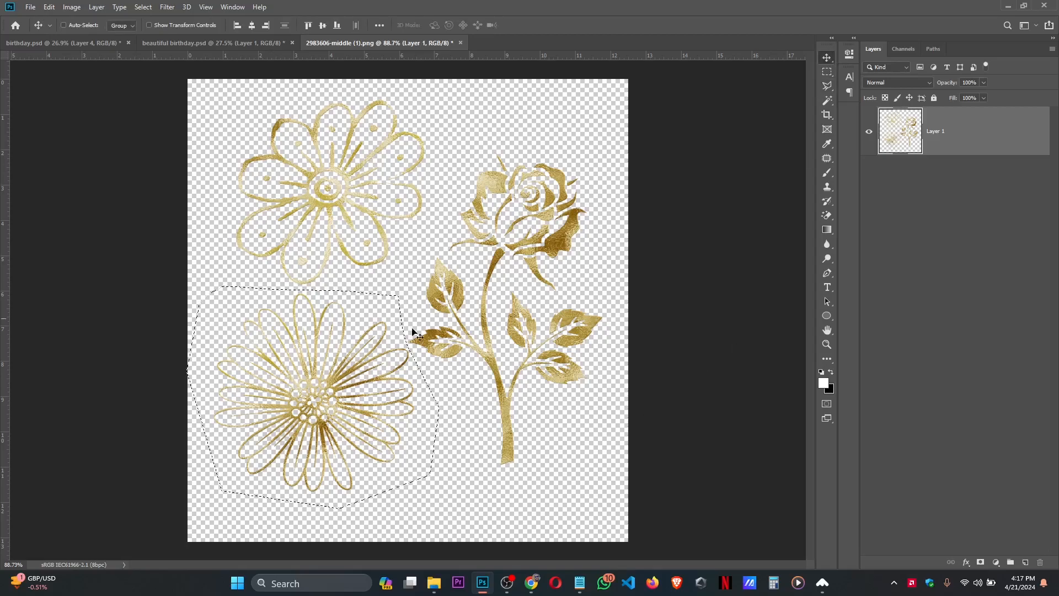
pyautogui.click(213, 42)
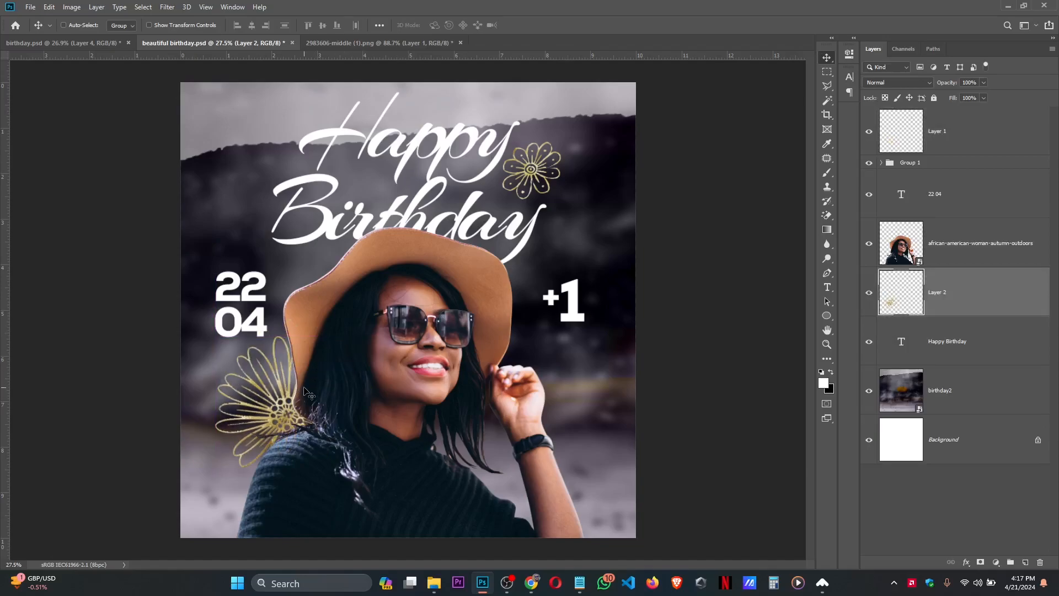
# Step: Set Layer 2's blend mode to Screen after briefly trying Darken
pyautogui.click(898, 81)
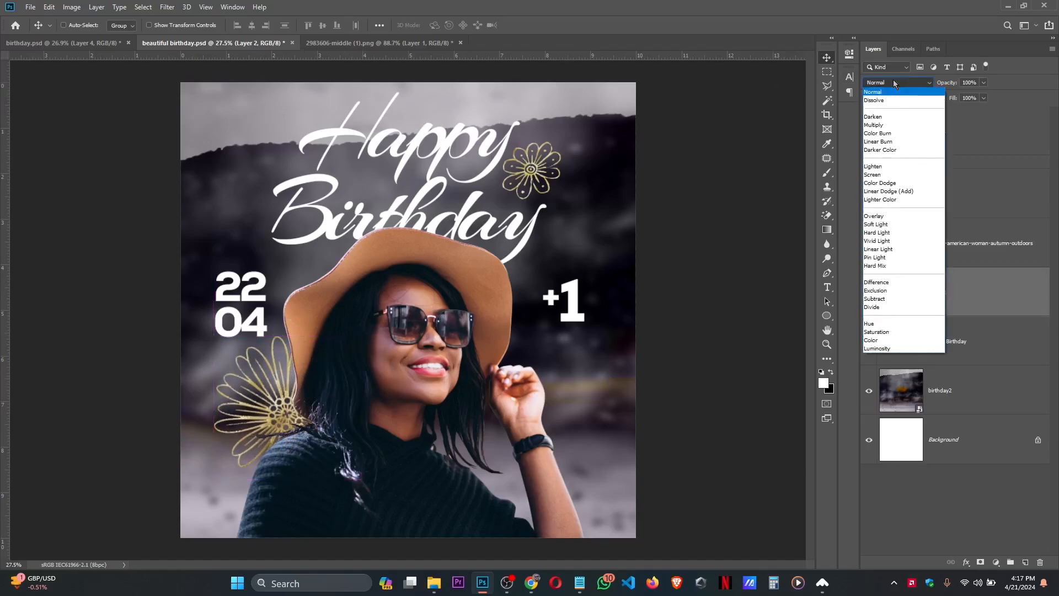
pyautogui.click(872, 174)
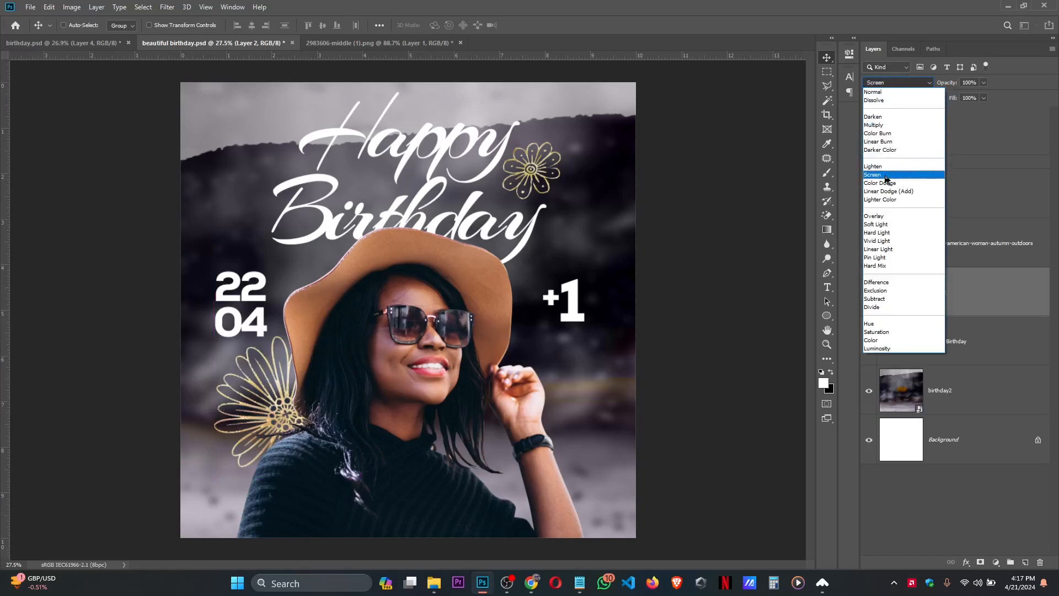
pyautogui.click(873, 166)
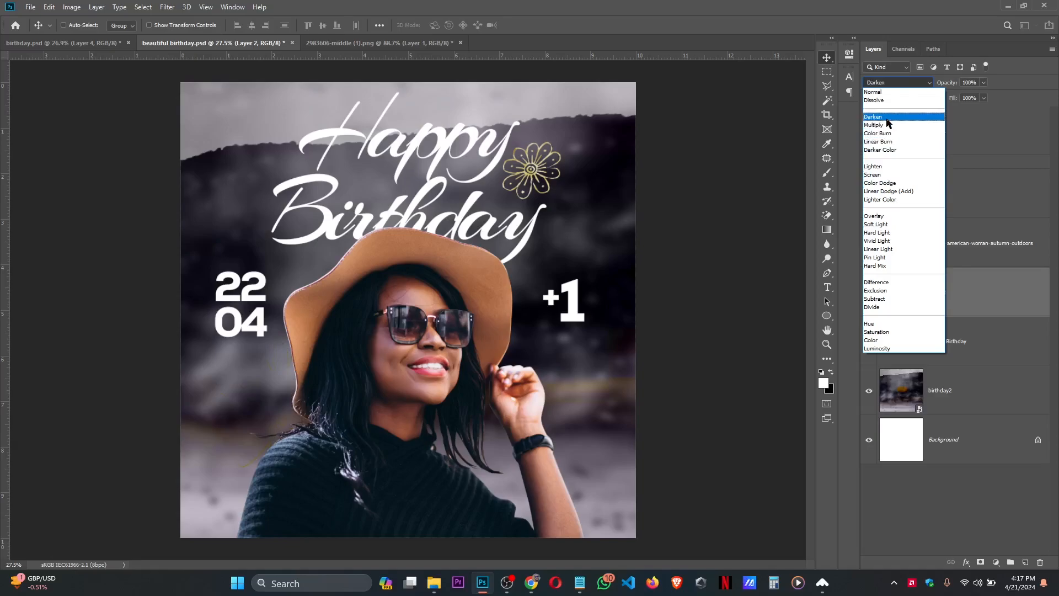
pyautogui.click(872, 175)
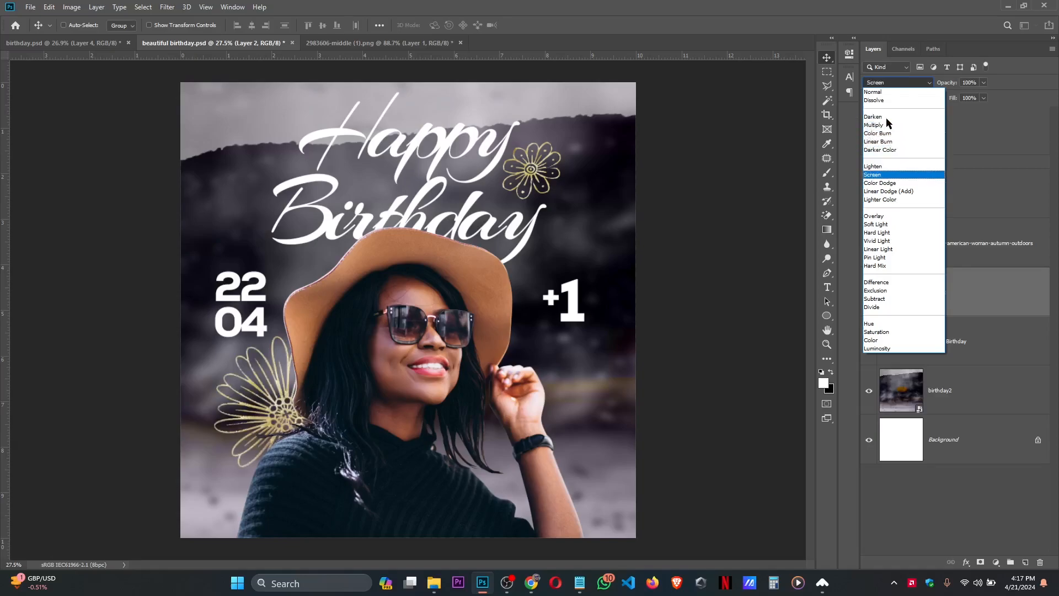
pyautogui.click(872, 174)
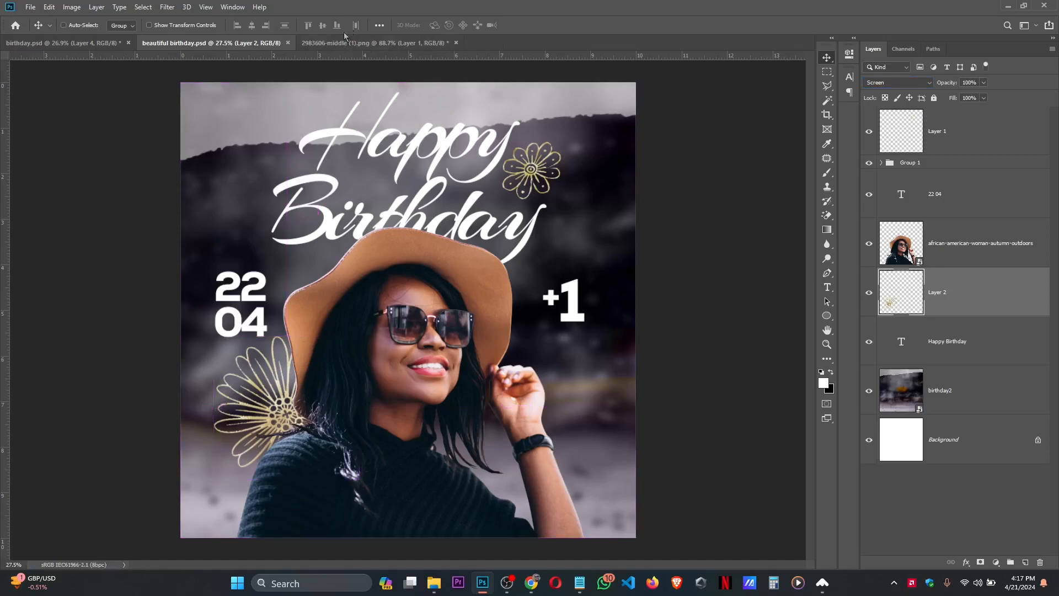
pyautogui.click(371, 42)
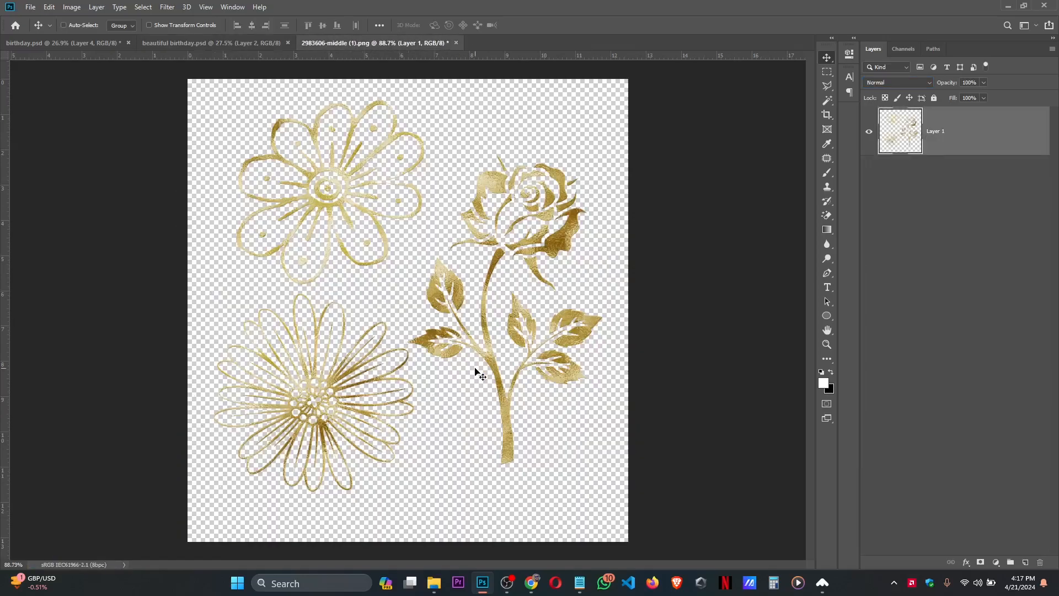
pyautogui.moveTo(210, 42)
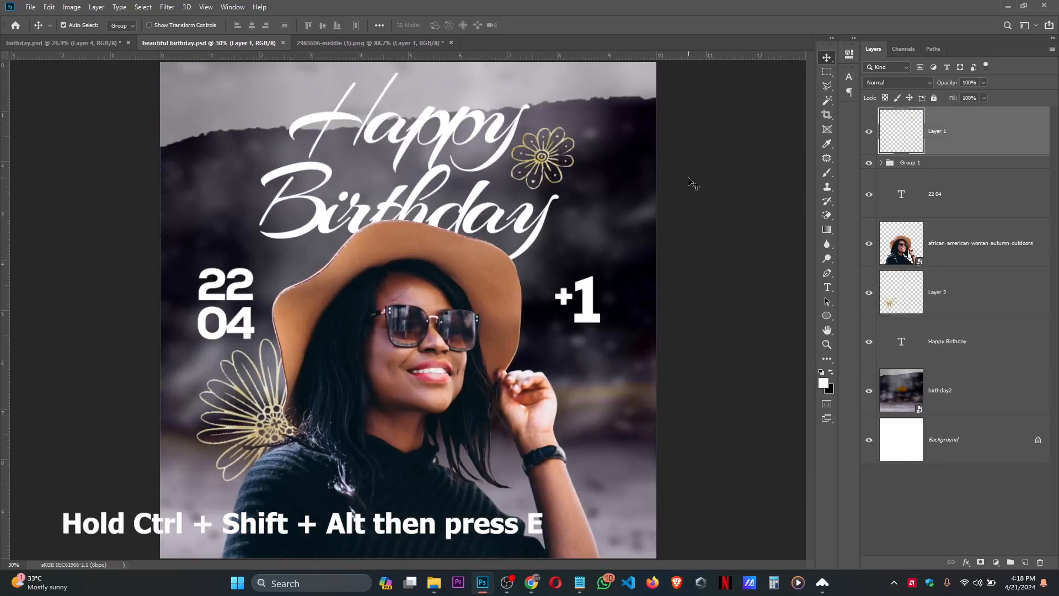
# Step: Stamp all visible layers into a new layer and raise its Camera Raw Clarity to about +40
pyautogui.press('ctrl+shift+alt+e')
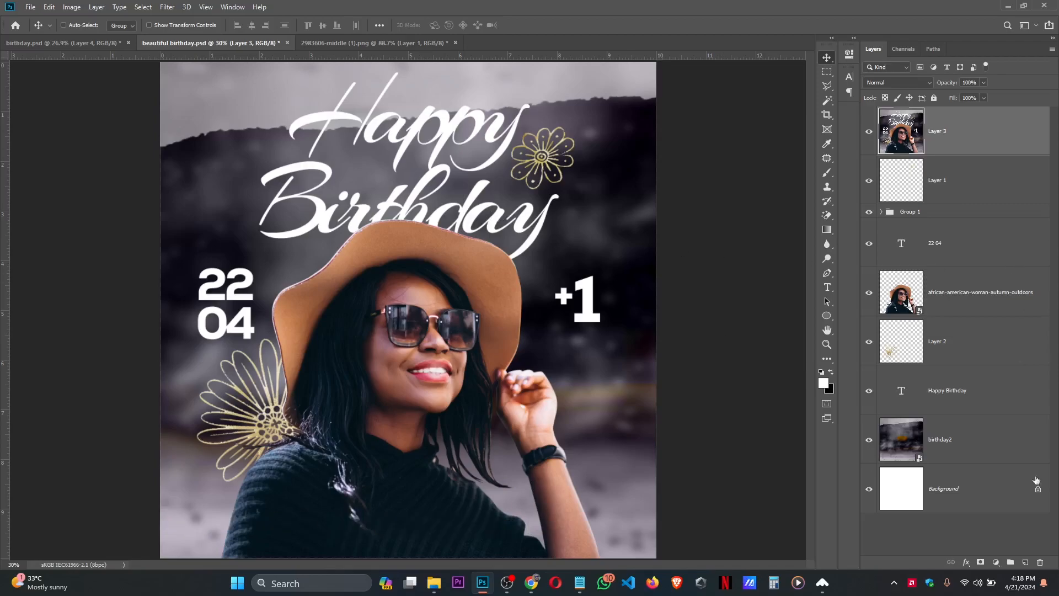
pyautogui.moveTo(534, 147)
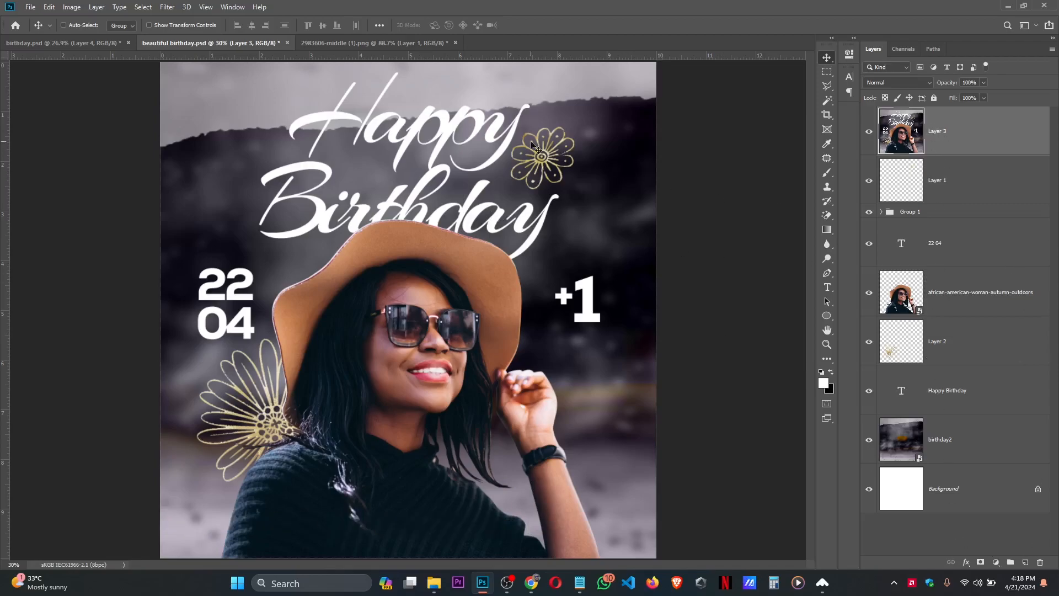
pyautogui.click(167, 7)
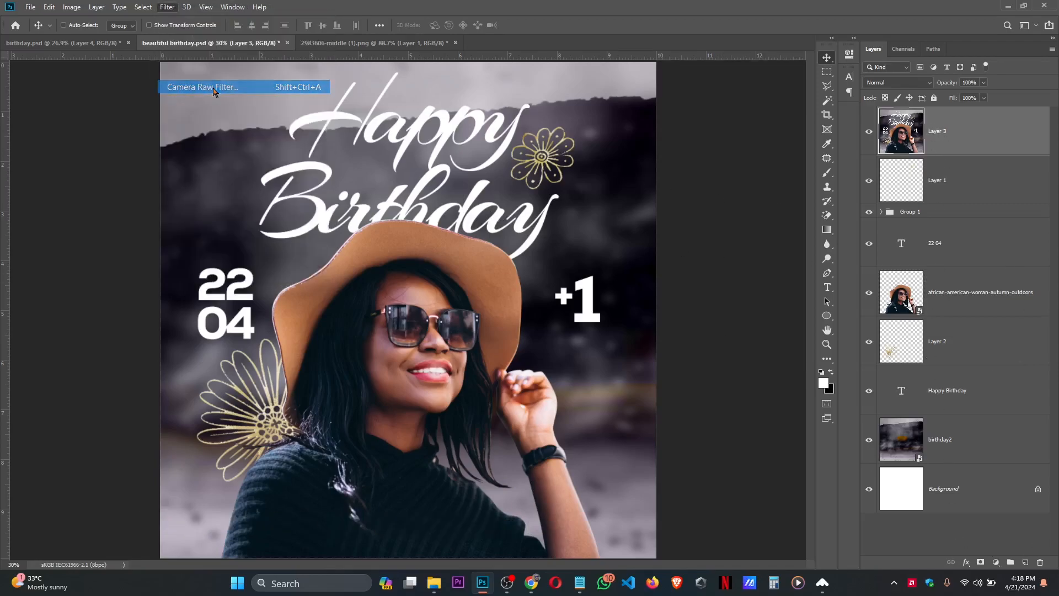
pyautogui.click(203, 87)
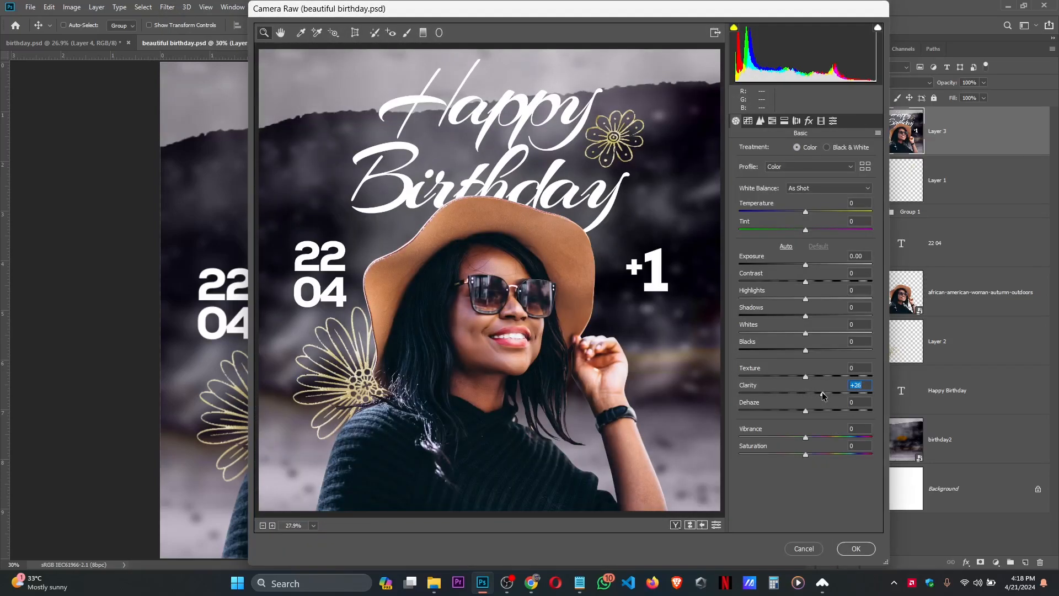
pyautogui.moveTo(805, 391); pyautogui.dragTo(821, 391)
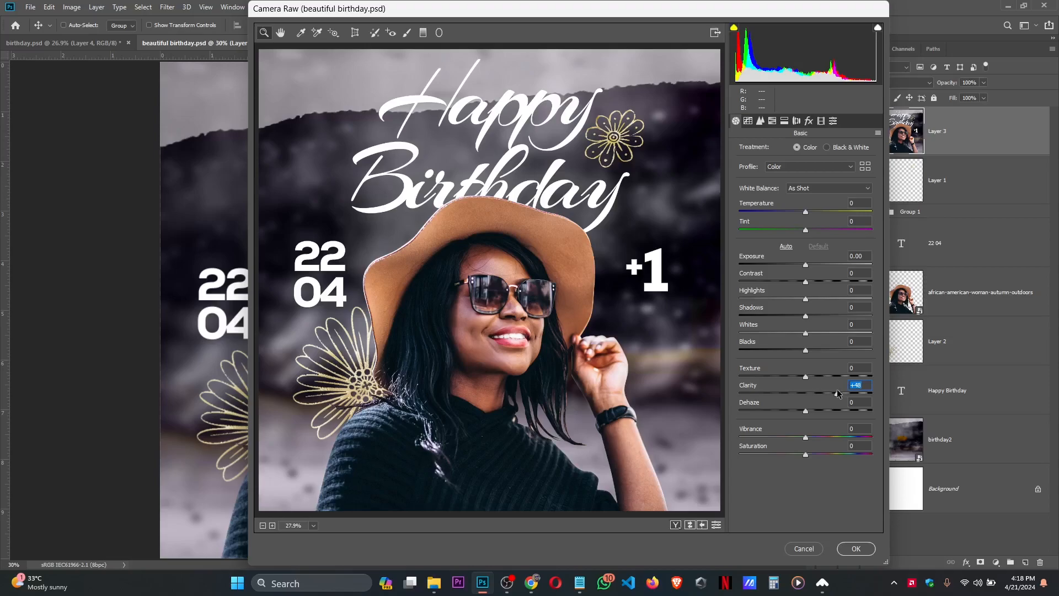
pyautogui.moveTo(855, 548)
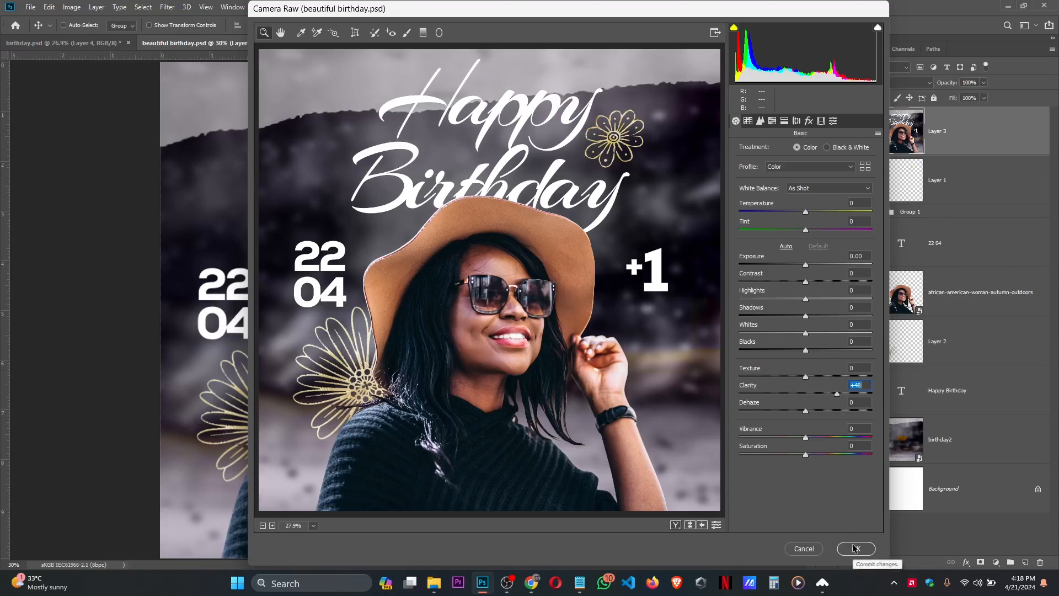
pyautogui.click(855, 548)
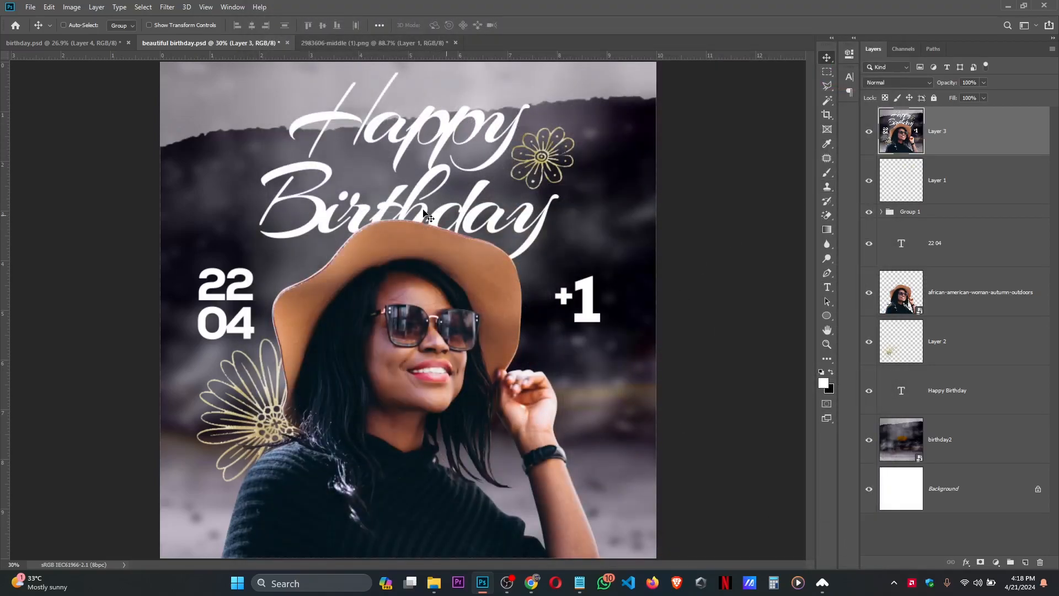
pyautogui.moveTo(945, 171)
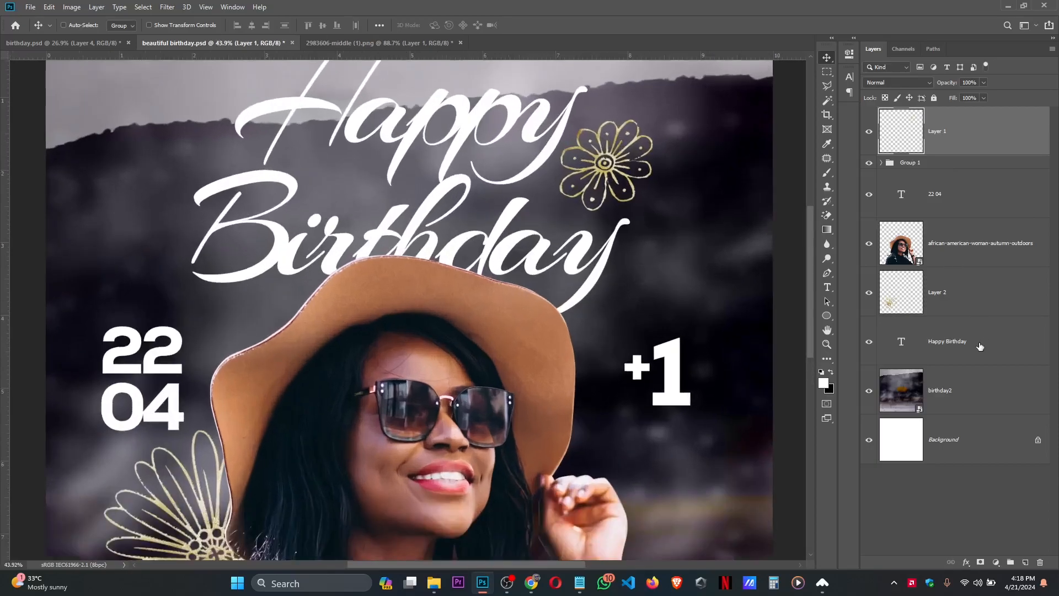
# Step: Give the Happy Birthday layer a drop shadow (opacity 11%, distance 24, spread 11)
pyautogui.doubleClick(946, 341)
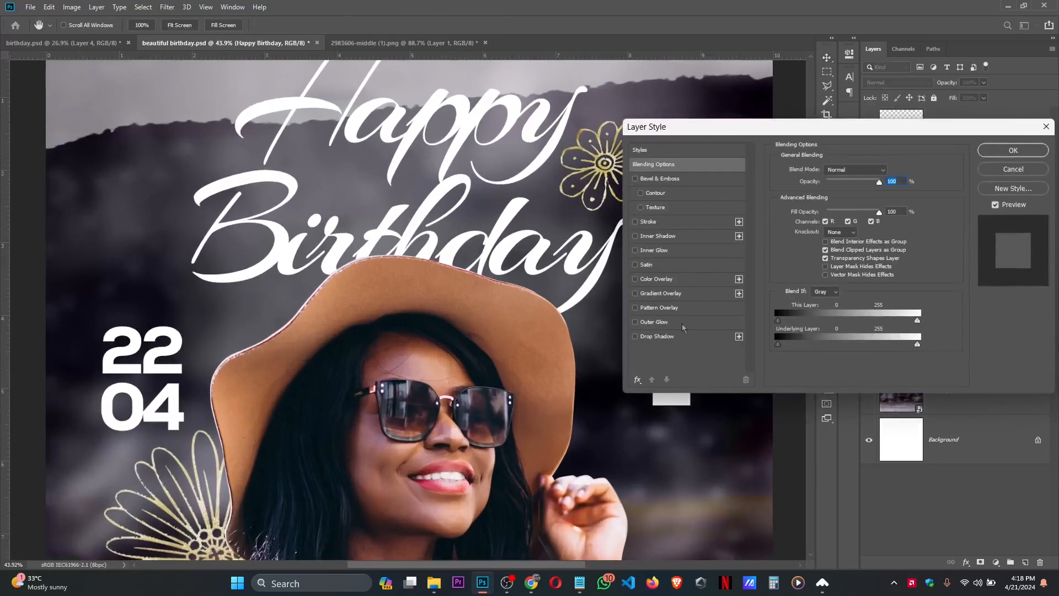
pyautogui.click(635, 336)
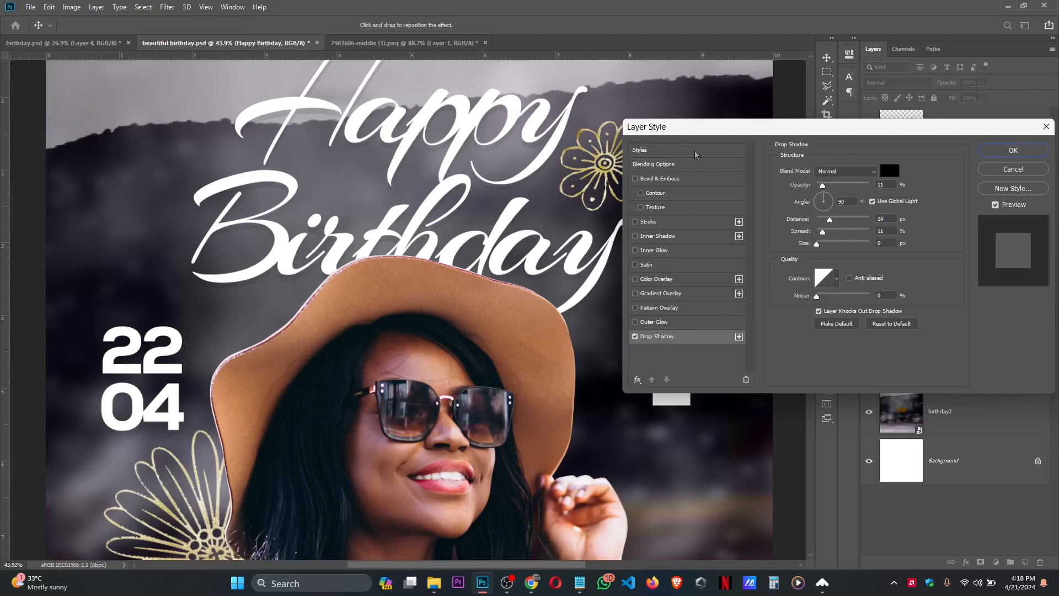
pyautogui.moveTo(891, 189)
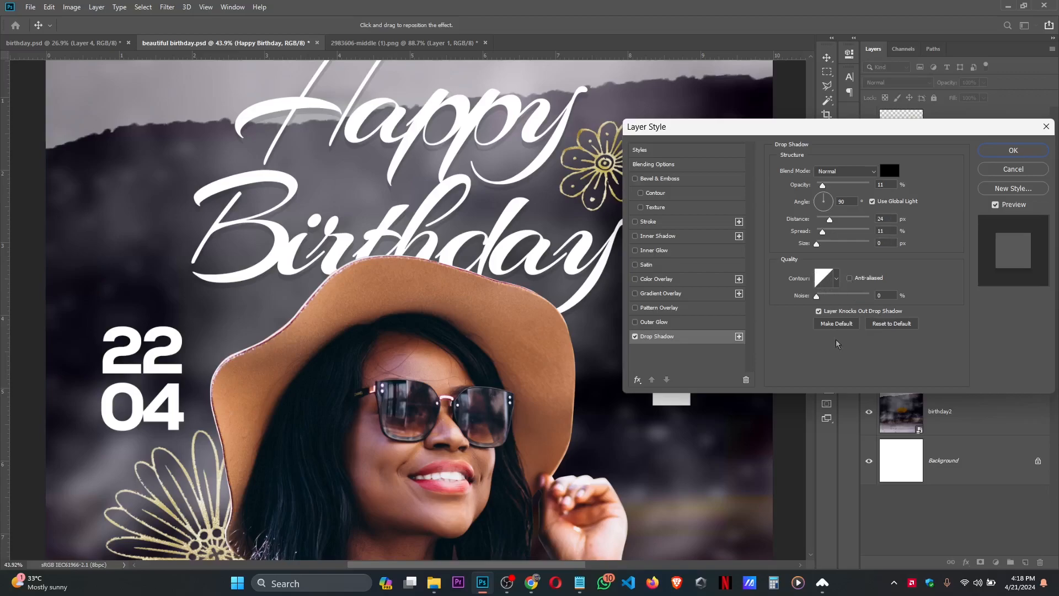
pyautogui.click(1012, 150)
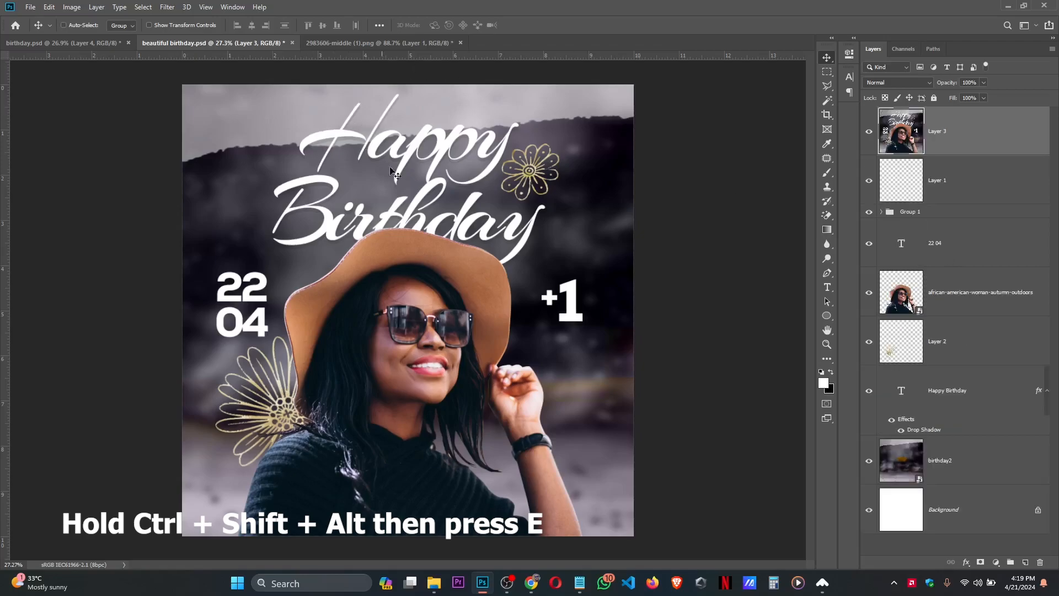
# Step: Apply Camera Raw with Clarity +41 and higher Oranges and Yellows saturation
pyautogui.click(166, 6)
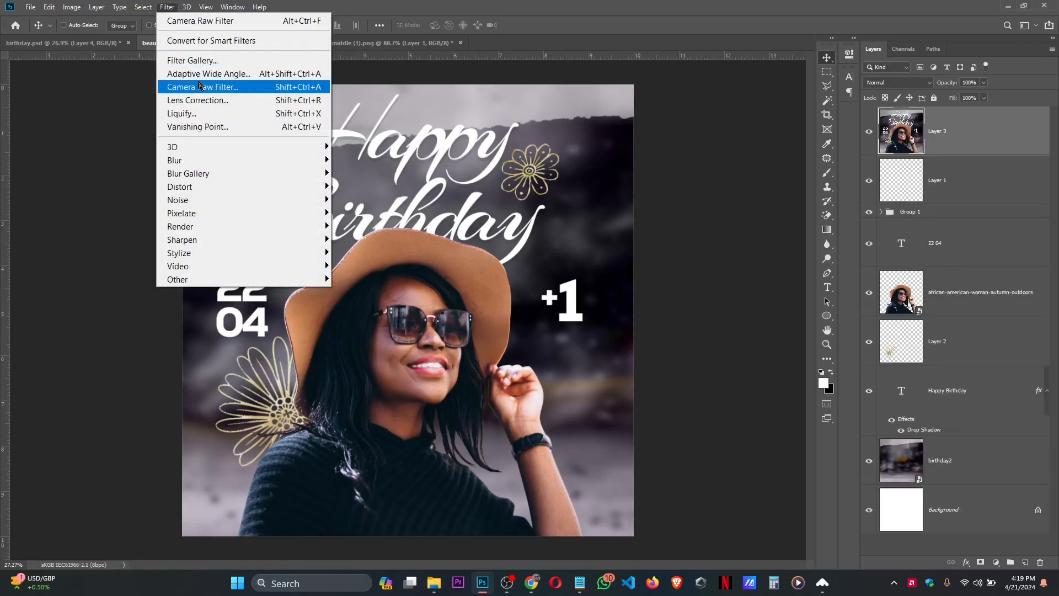
pyautogui.click(202, 87)
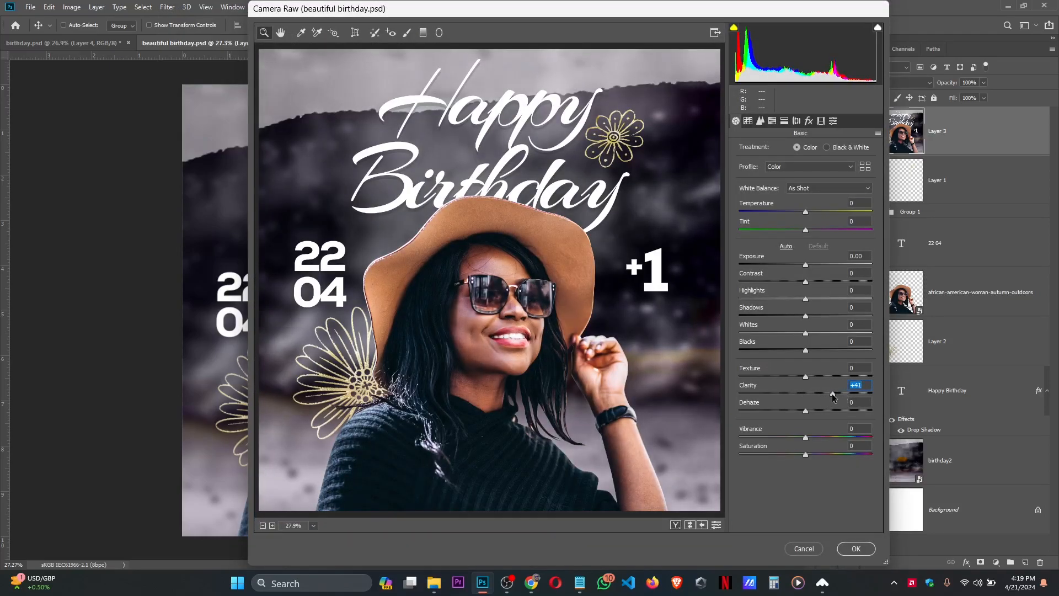
pyautogui.click(760, 121)
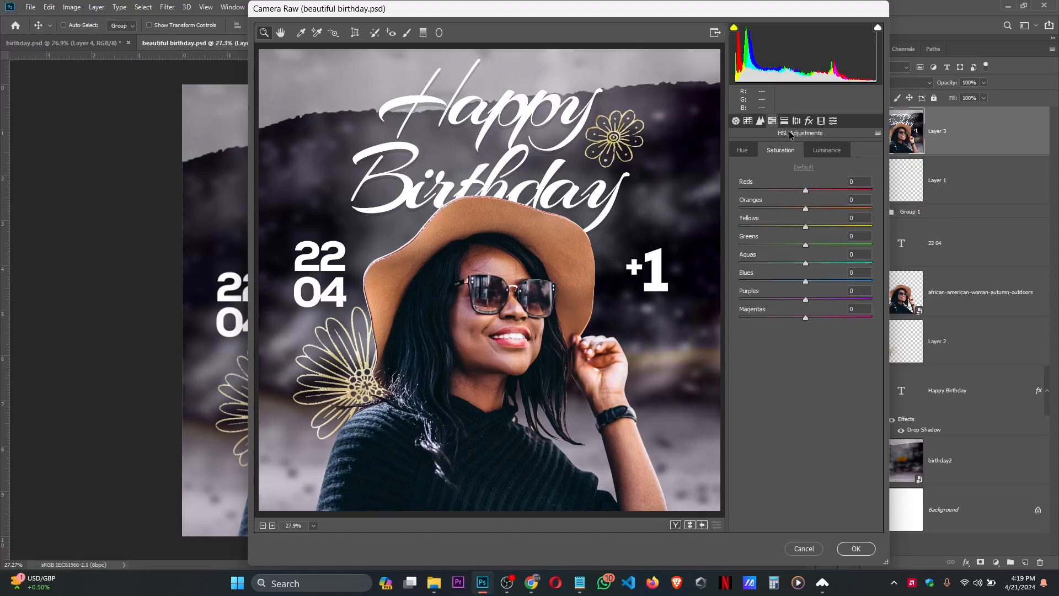
pyautogui.moveTo(829, 211)
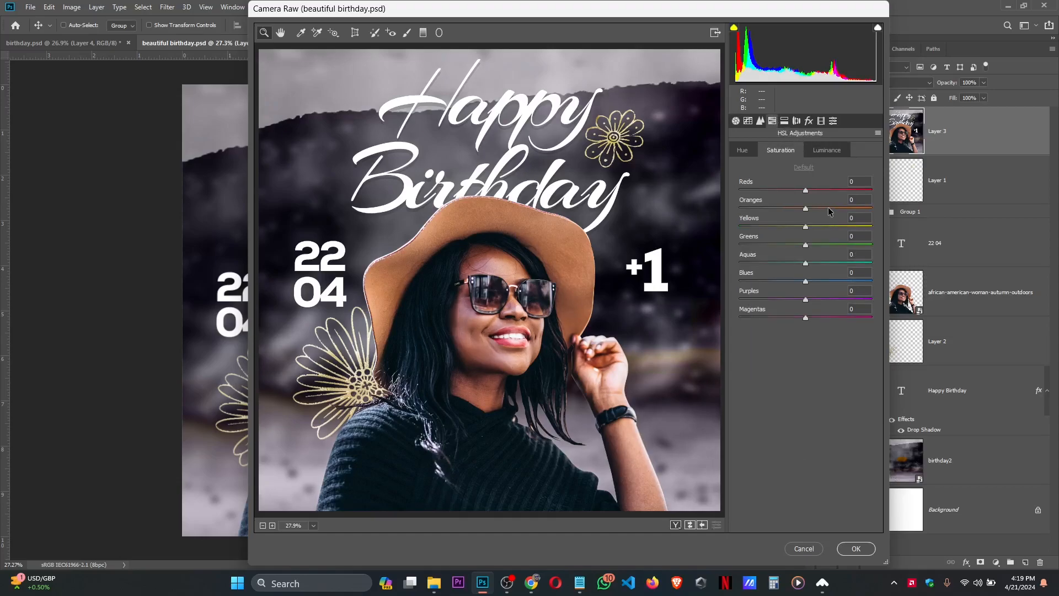
pyautogui.moveTo(805, 191); pyautogui.dragTo(823, 191)
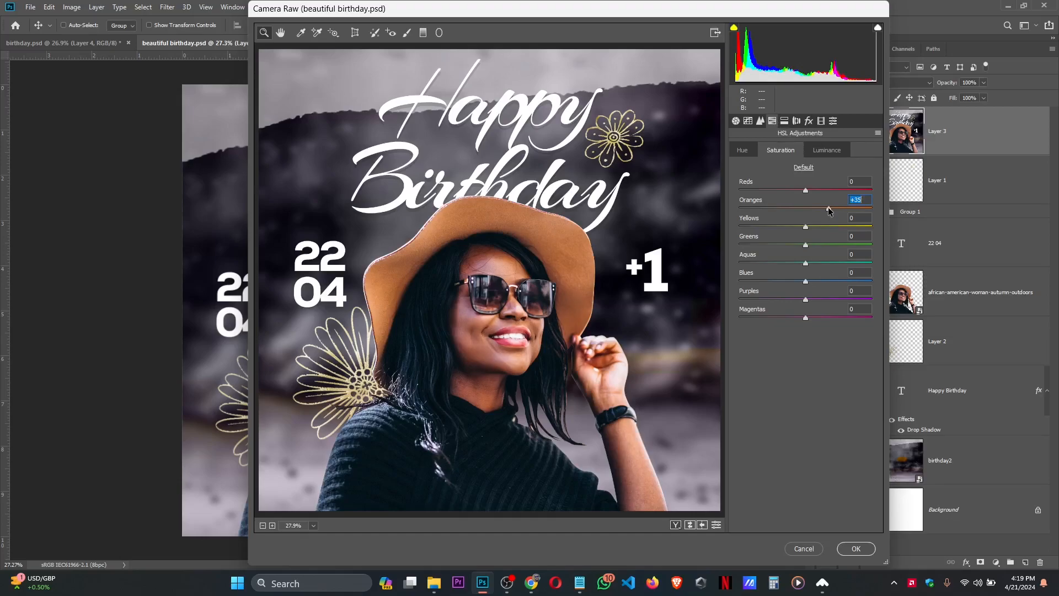
pyautogui.moveTo(834, 214)
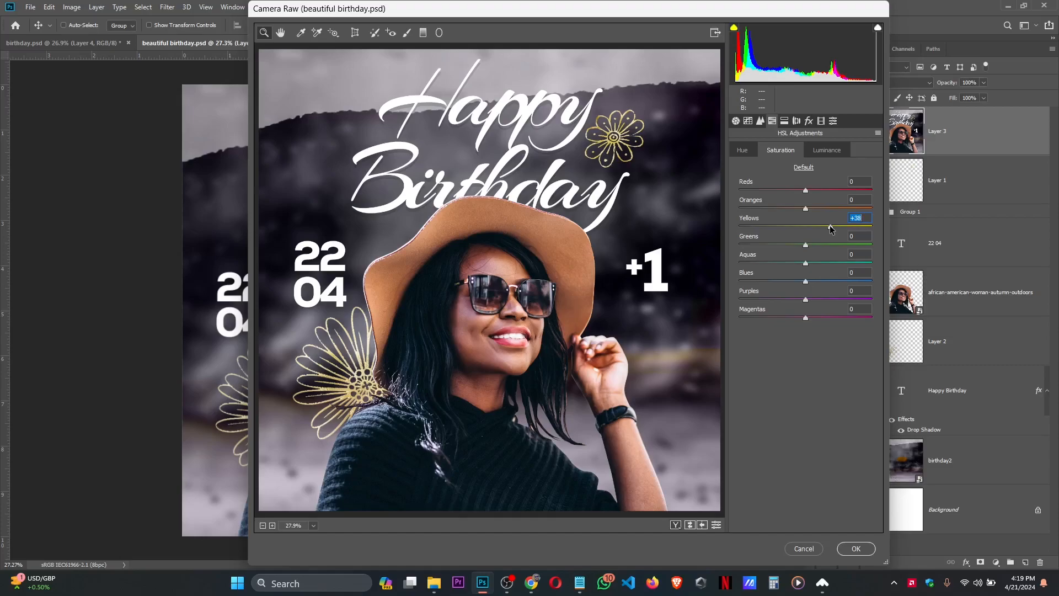
pyautogui.click(736, 121)
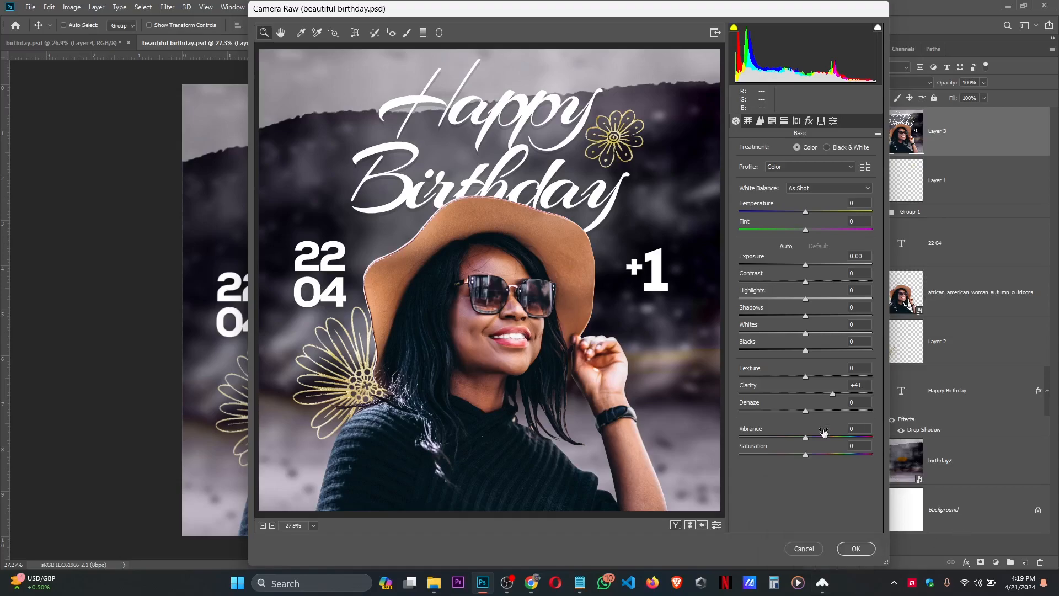
pyautogui.click(855, 548)
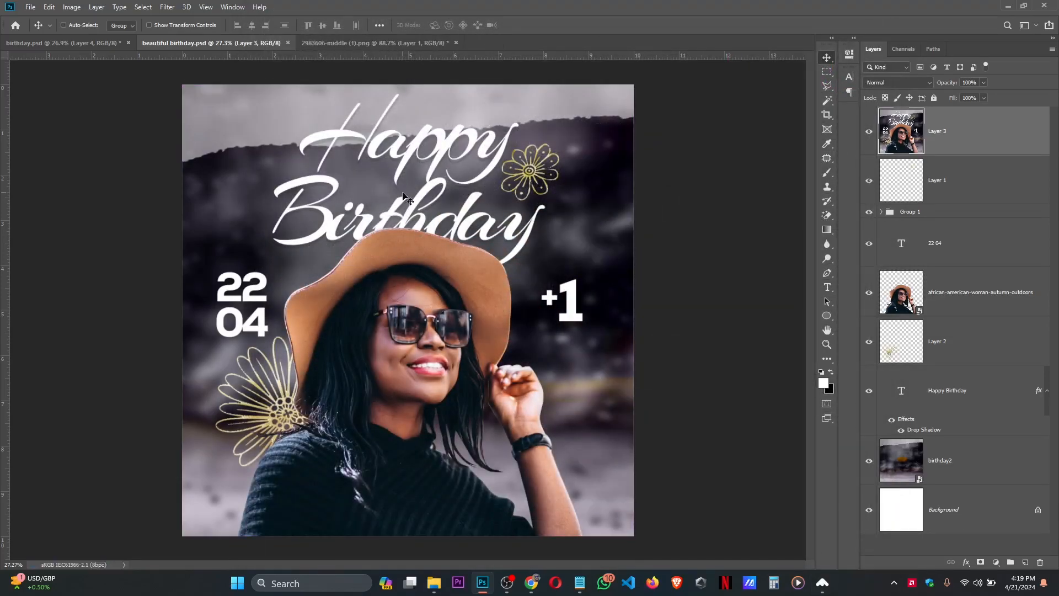
# Step: Save the flyer to the Desktop as JPEG 'beautiful birthday' at Quality 12 Maximum
pyautogui.click(62, 24)
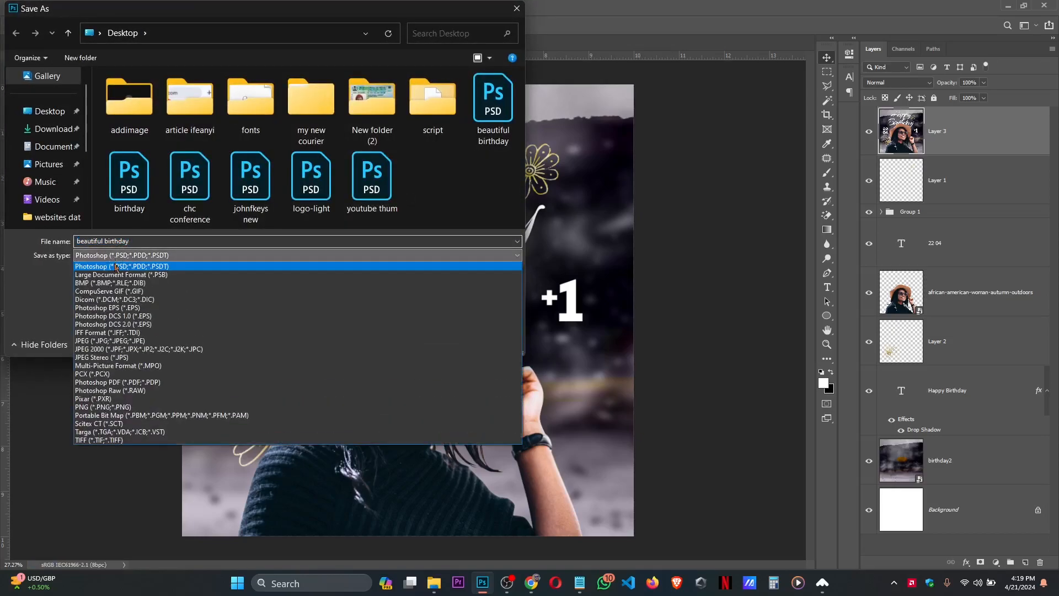
pyautogui.click(100, 340)
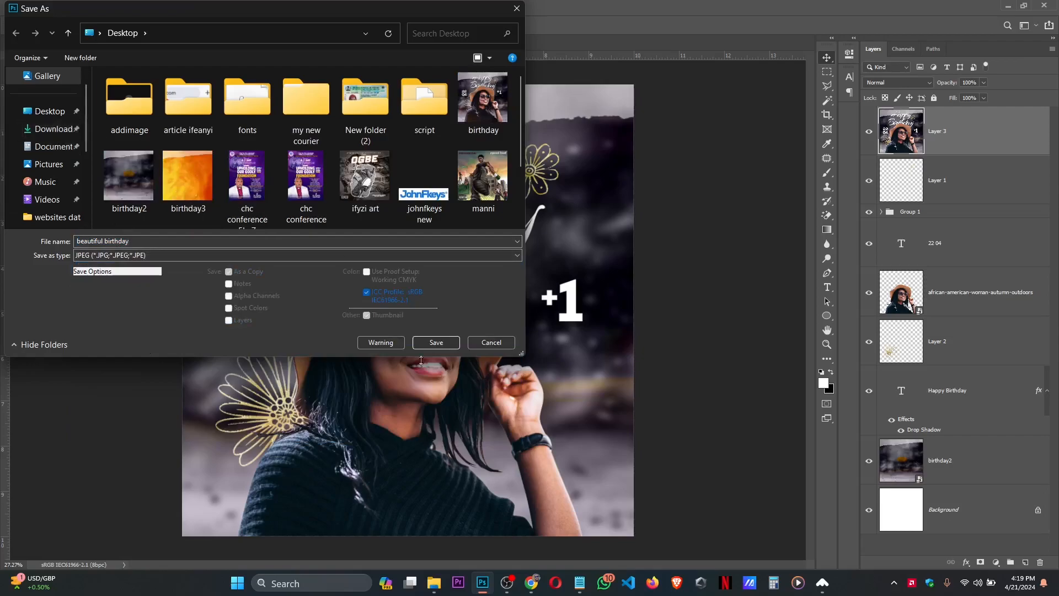
pyautogui.moveTo(339, 331)
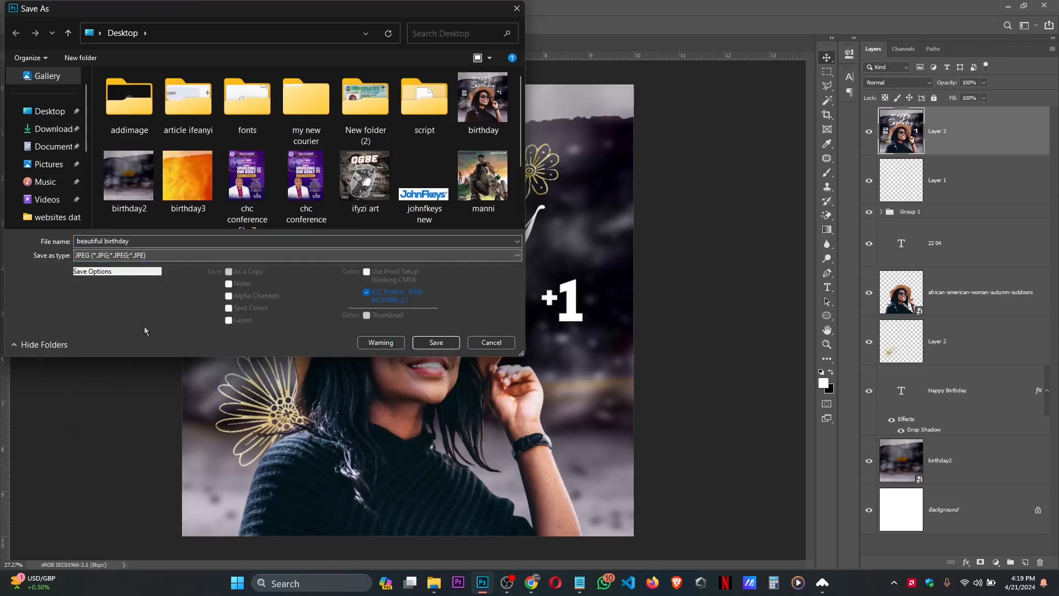
pyautogui.click(436, 342)
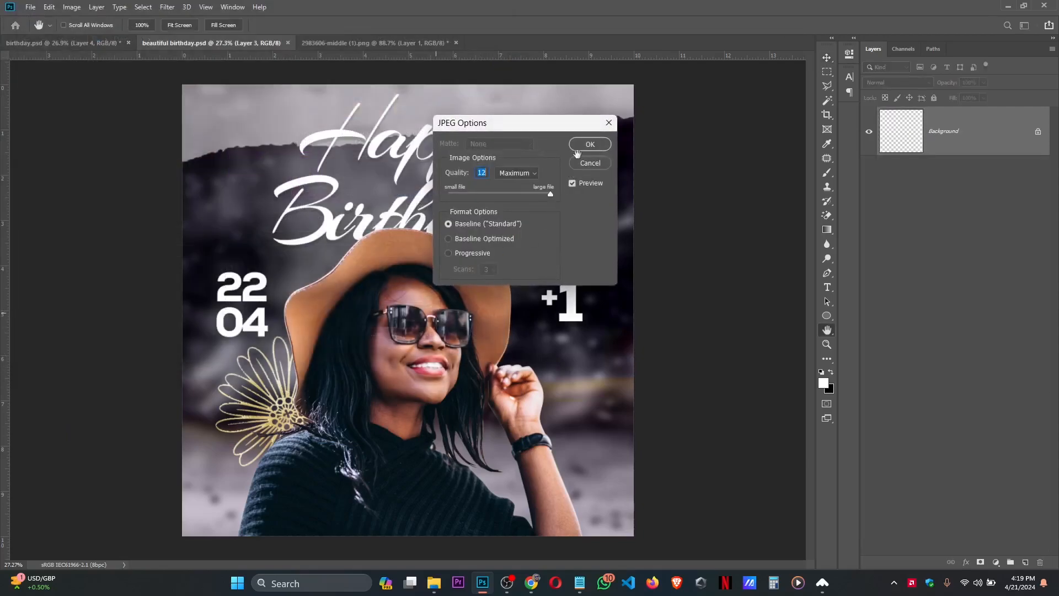
pyautogui.click(589, 144)
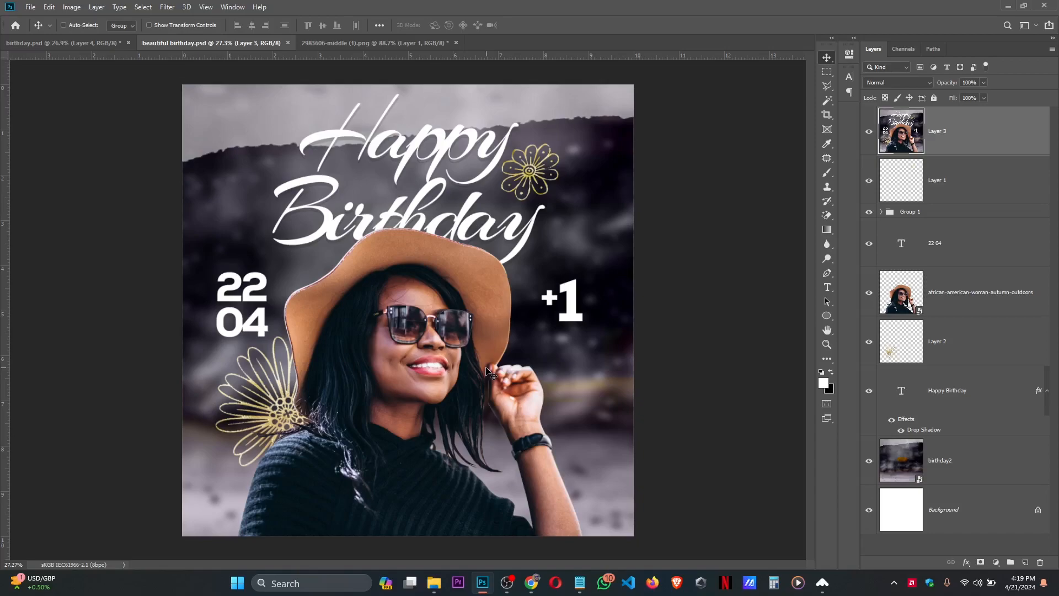
pyautogui.moveTo(479, 386)
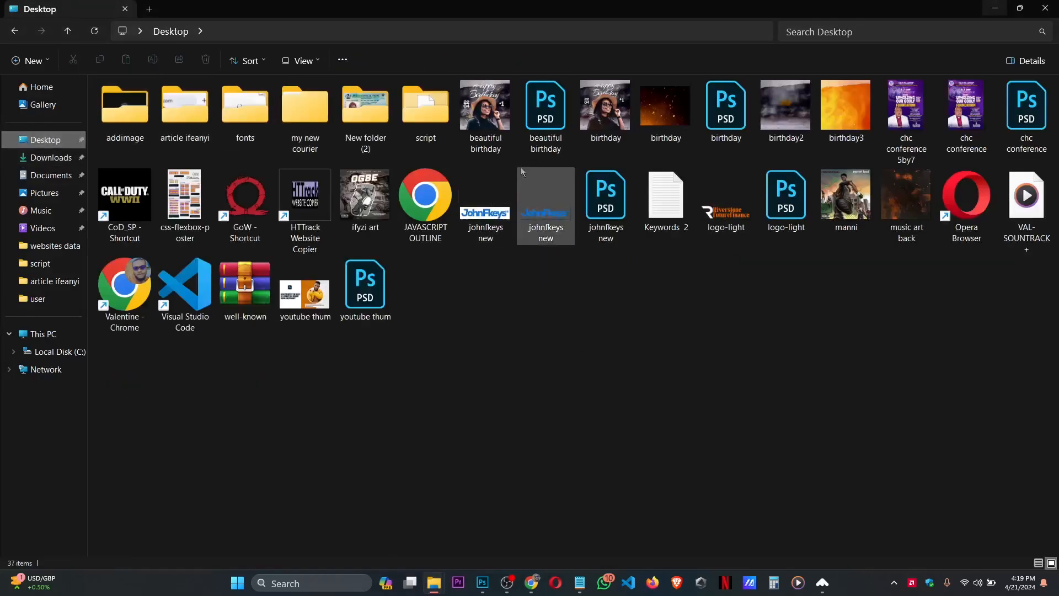
# Step: Open beautiful birthday.jpg from the Desktop folder in the photo viewer
pyautogui.doubleClick(484, 105)
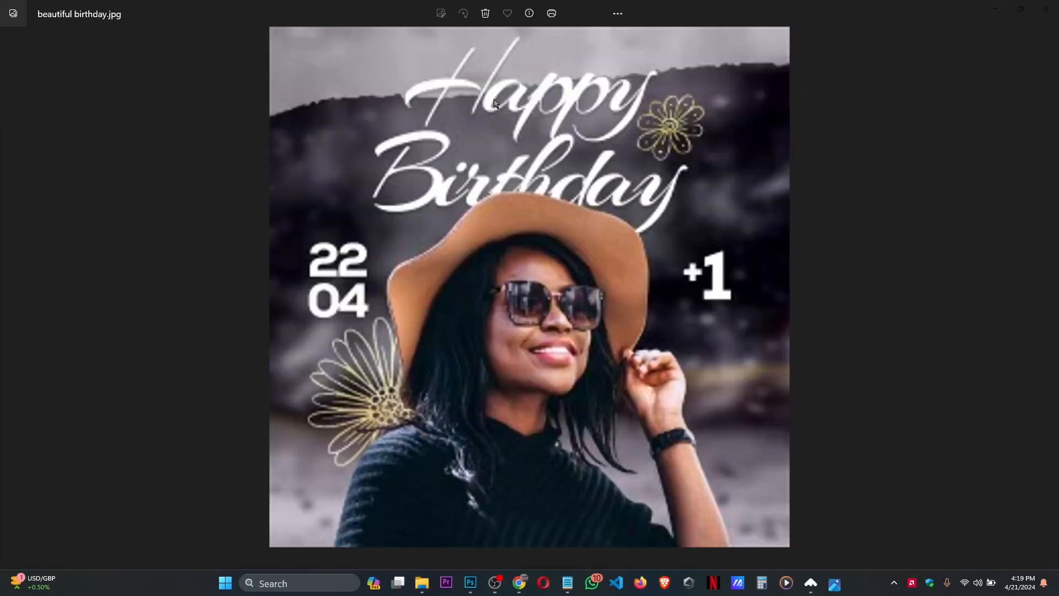